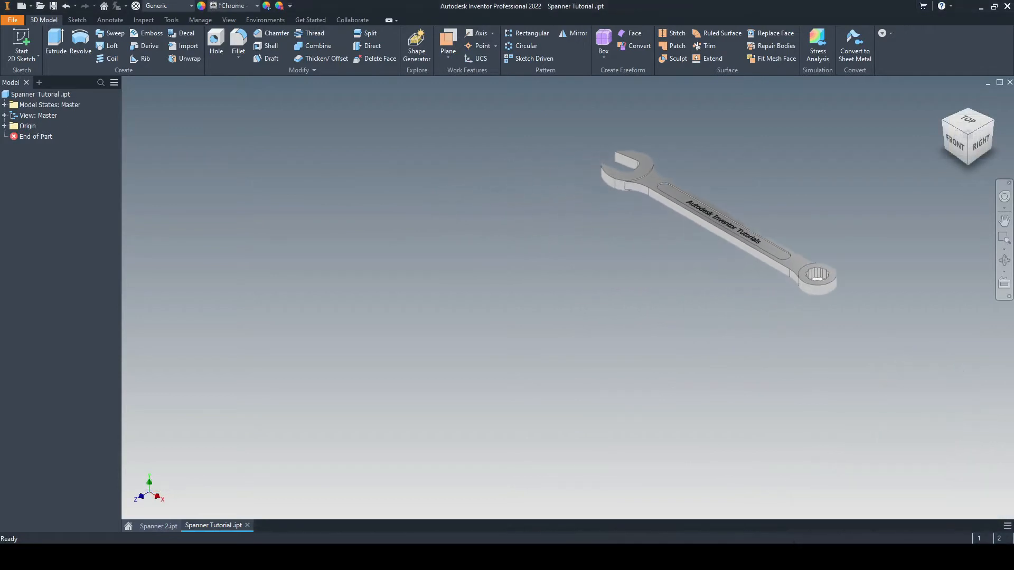
# Start a new 2D sketch (Sketch5) on the XZ top origin plane.
pyautogui.click(21, 46)
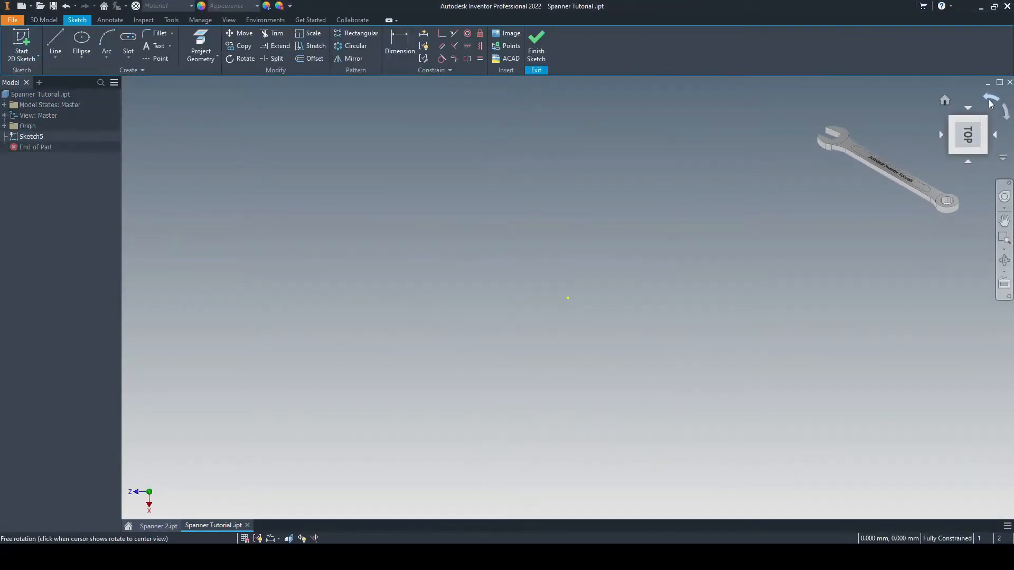
# Draw a 110 mm reference line from the origin and constrain it horizontal.
pyautogui.click(55, 38)
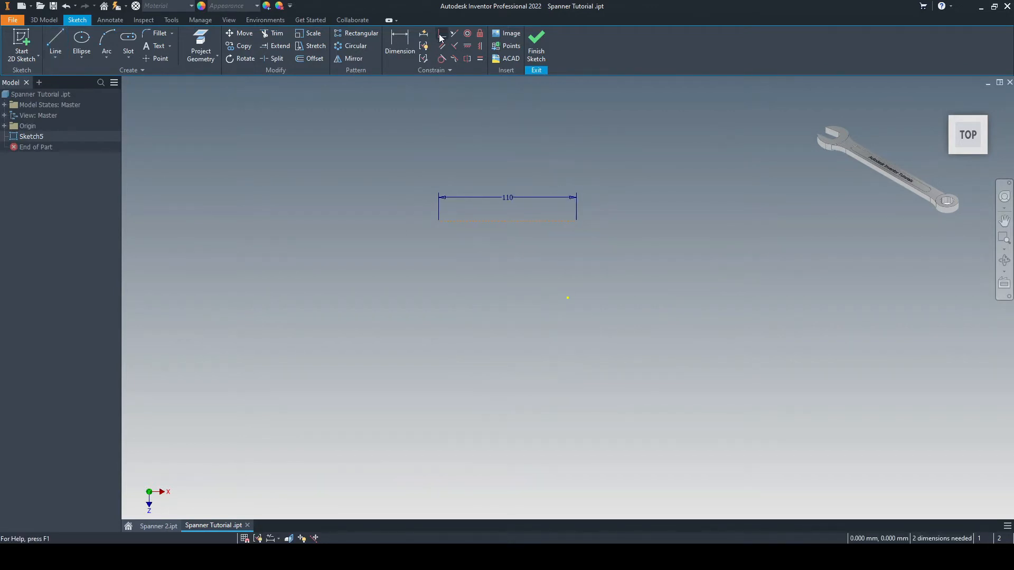
pyautogui.click(441, 33)
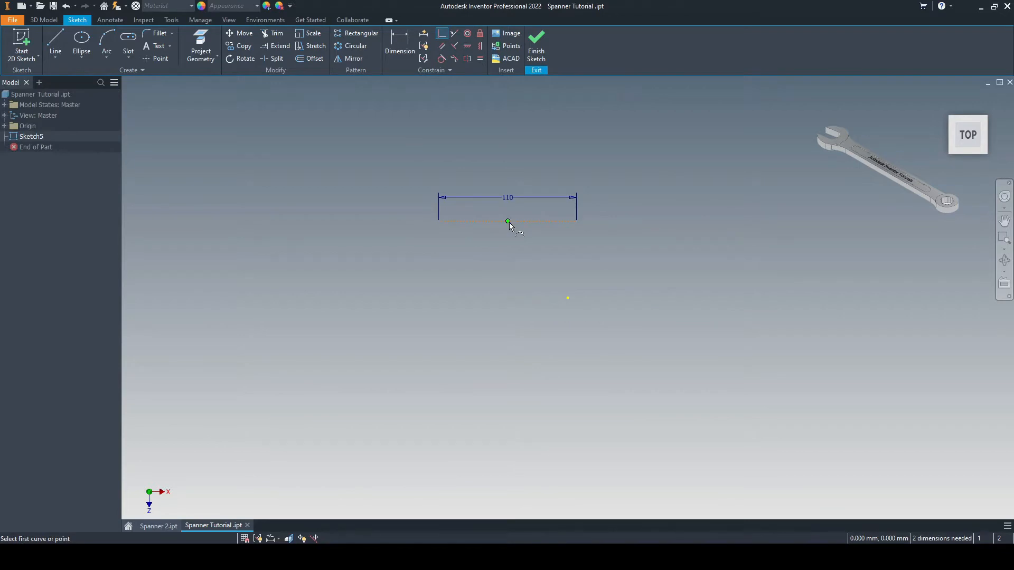
pyautogui.click(507, 222)
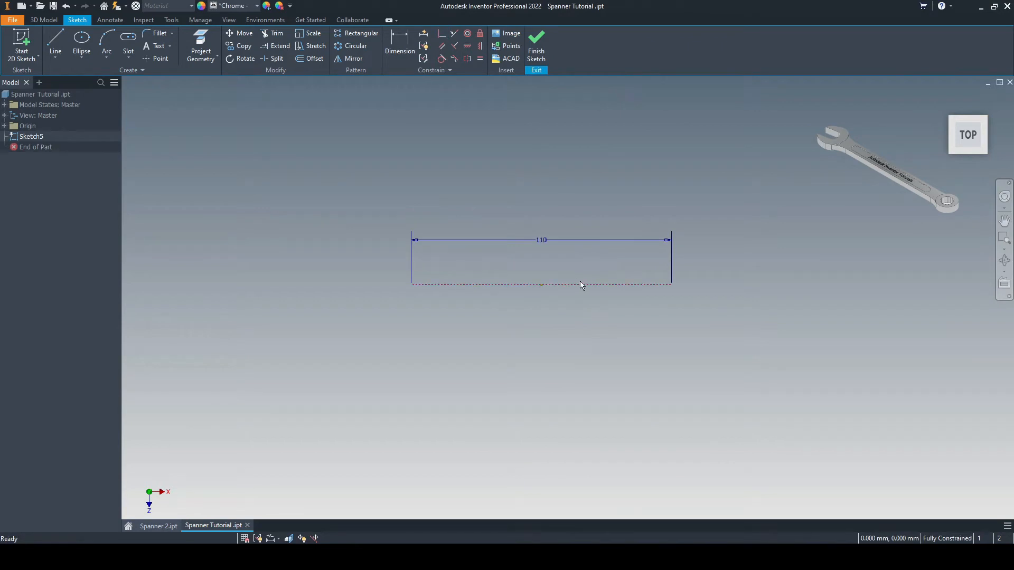
pyautogui.moveTo(471, 251)
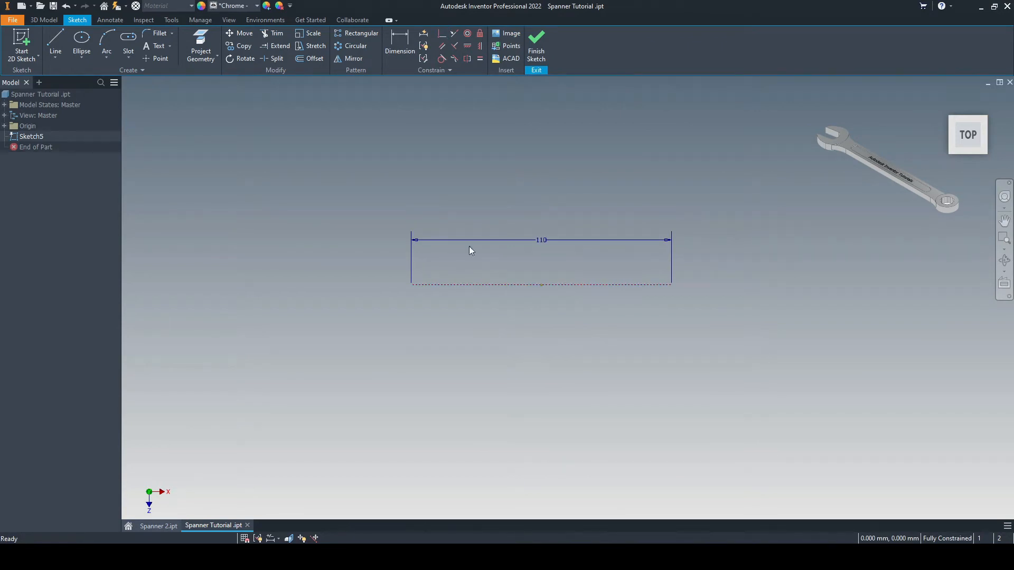
# Draw a 16 mm circle at the line's end with six-sided hexagons centred inside.
pyautogui.click(81, 45)
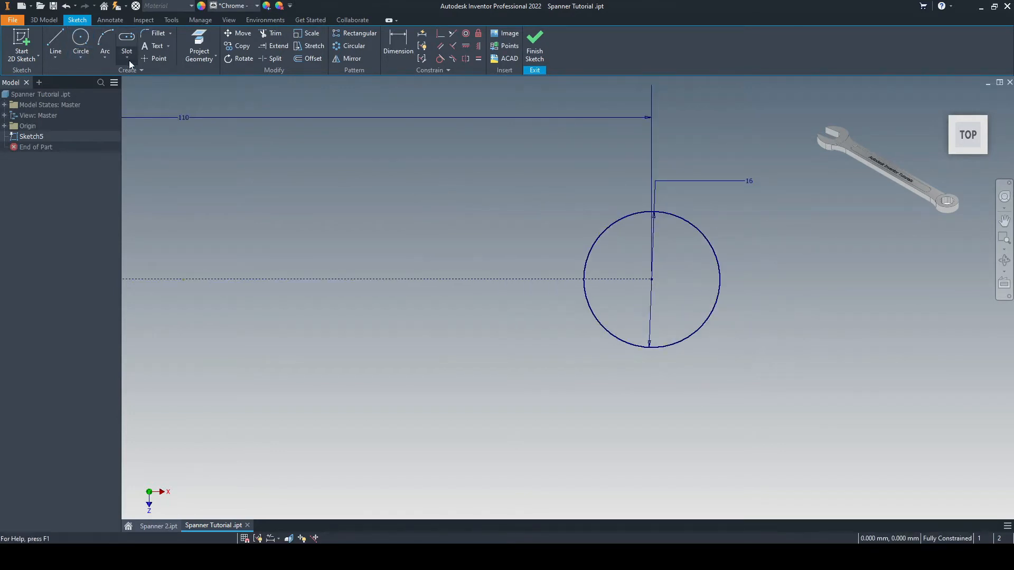
pyautogui.click(127, 51)
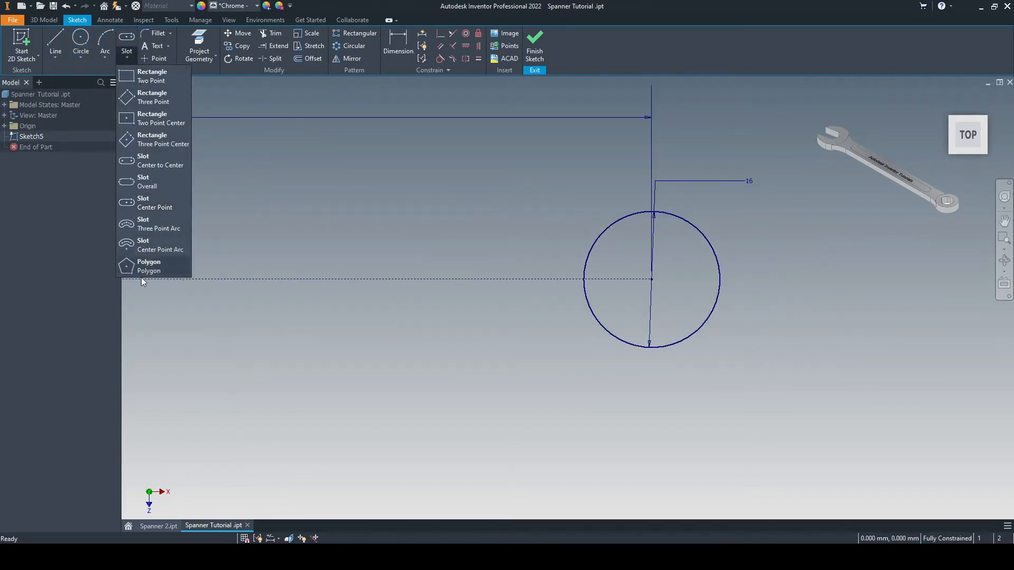
pyautogui.click(149, 266)
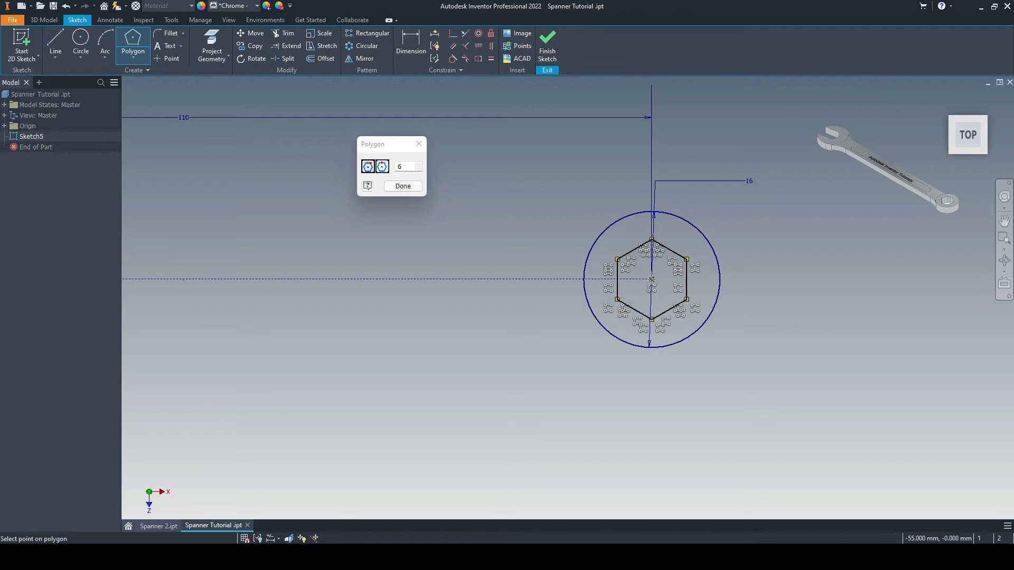
pyautogui.click(403, 186)
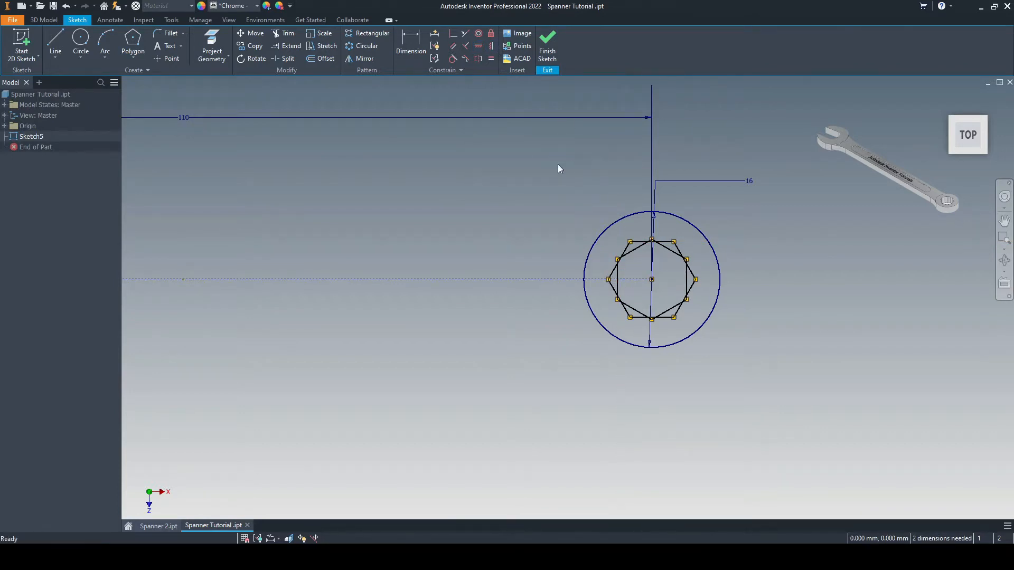
# Give each hexagon a 10 mm across-flats dimension.
pyautogui.click(411, 46)
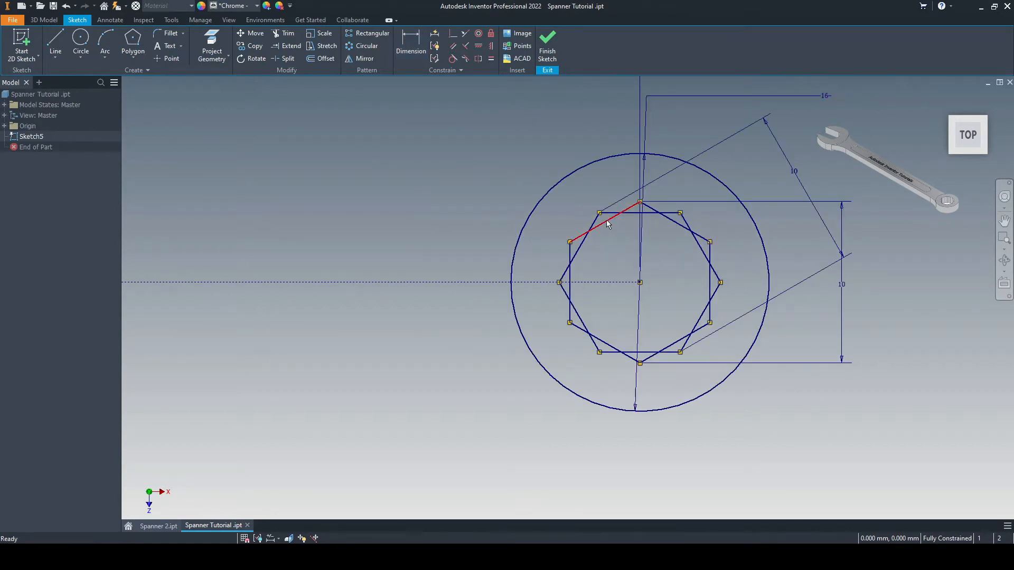
# Trim the overlapping hexagon segments to leave a twelve-point star opening.
pyautogui.click(287, 33)
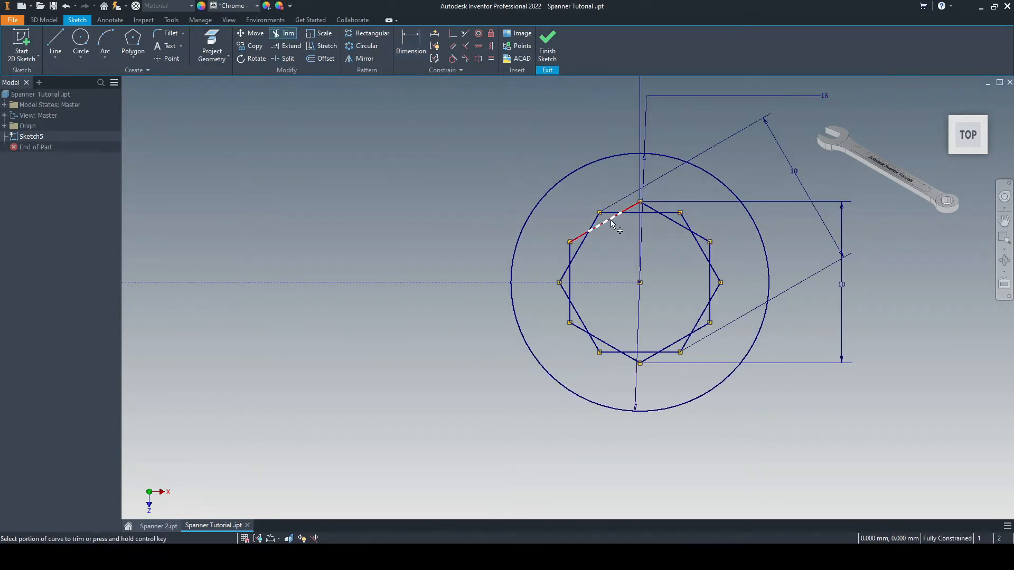
pyautogui.click(614, 223)
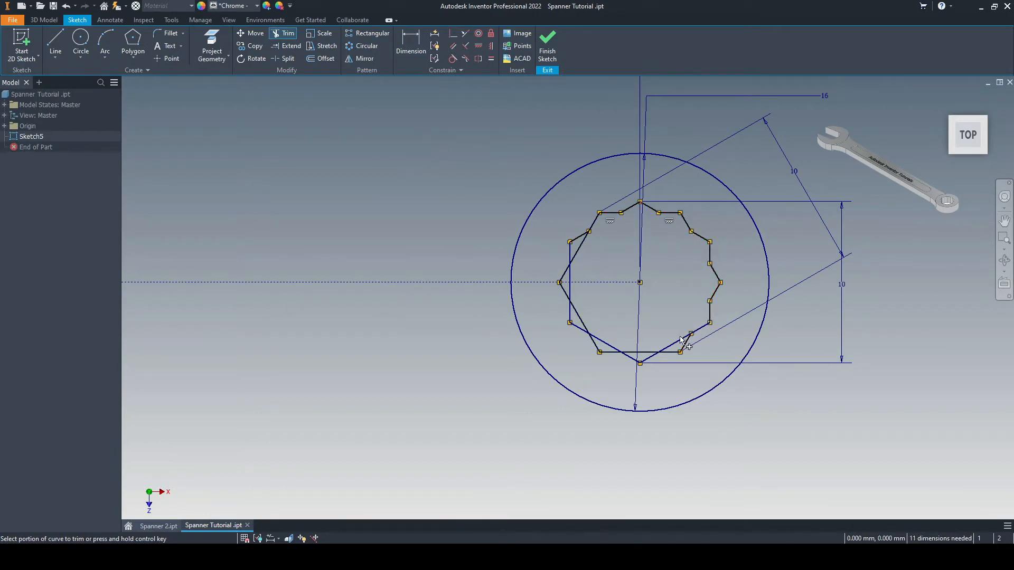
pyautogui.click(686, 339)
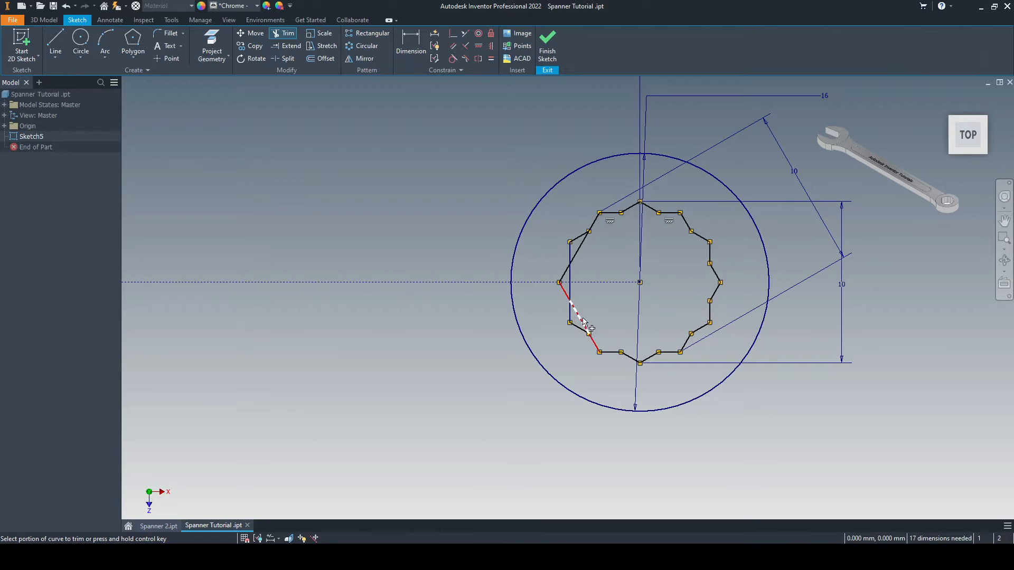
pyautogui.click(579, 323)
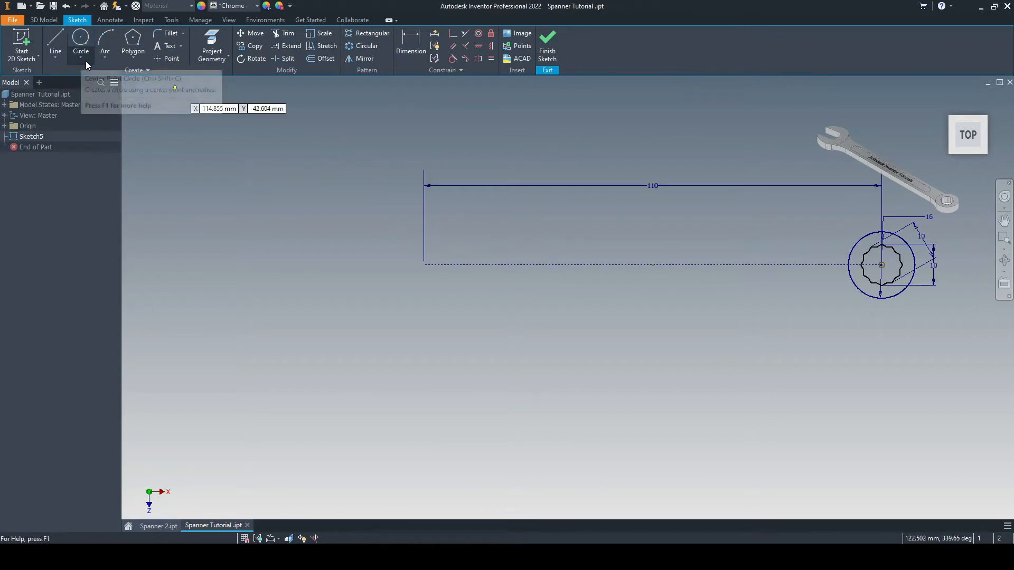
# Draw three nested ellipses centred on the 110 mm line's left endpoint.
pyautogui.click(87, 51)
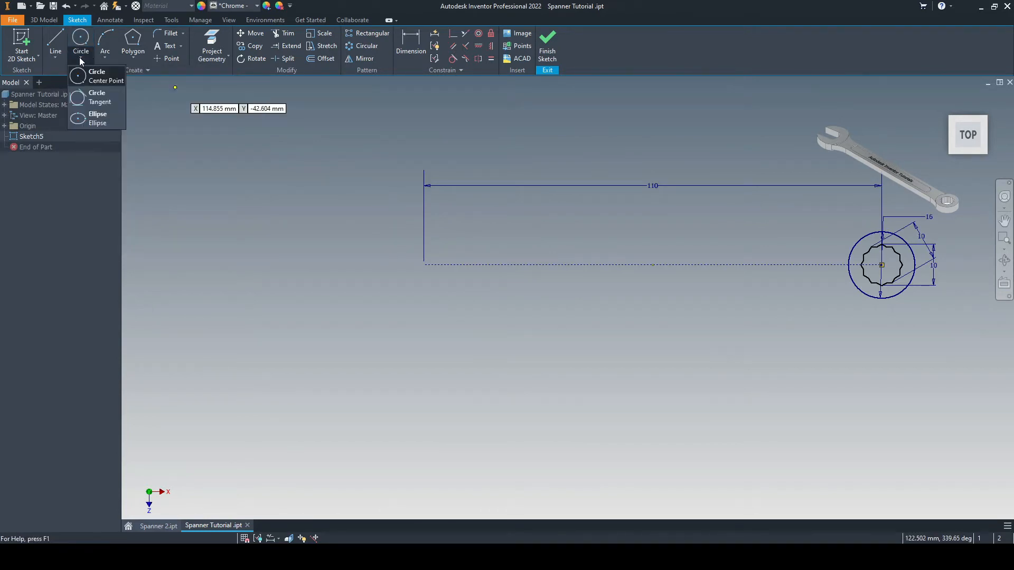
pyautogui.moveTo(98, 119)
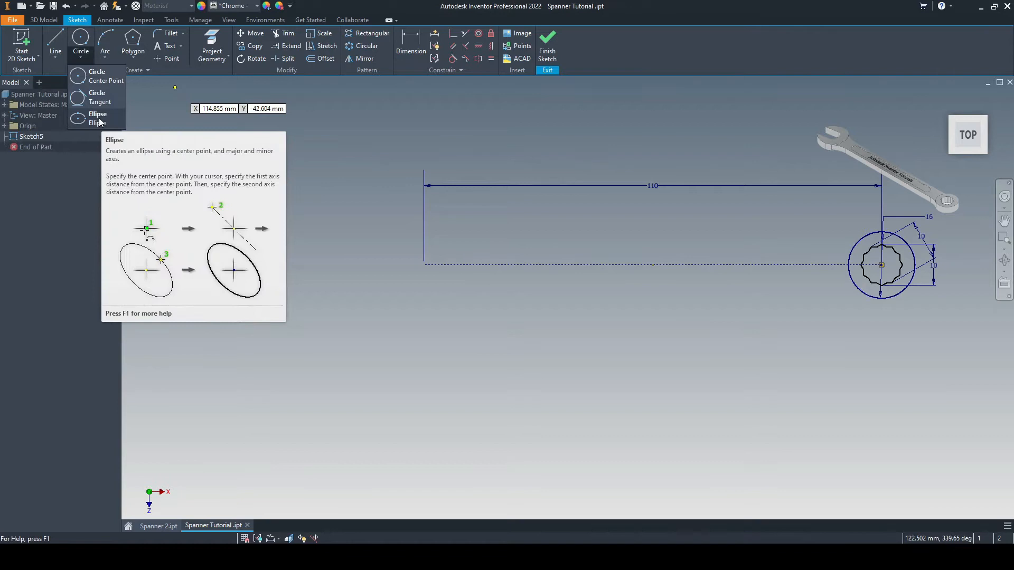
pyautogui.click(98, 114)
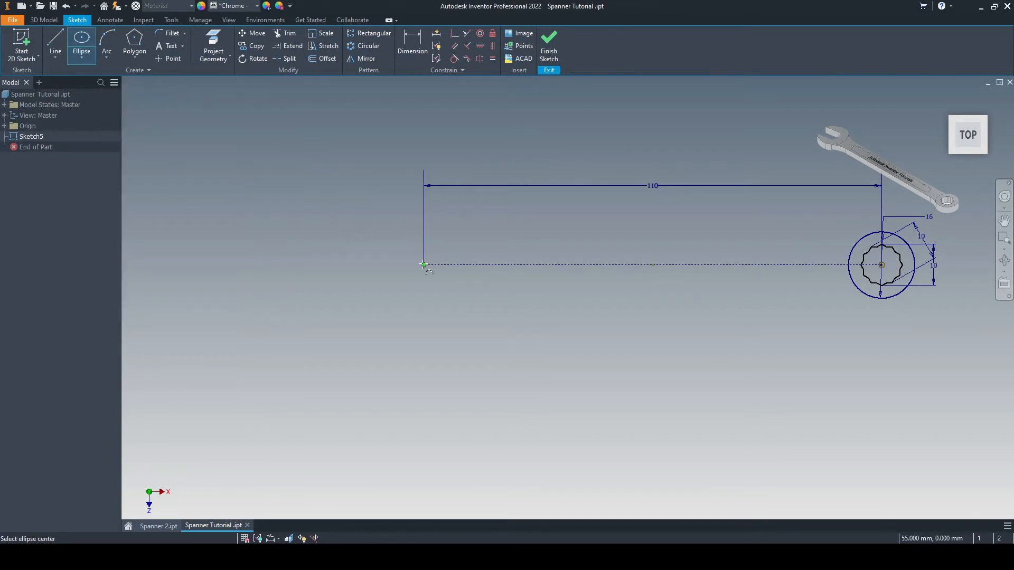
pyautogui.click(423, 264)
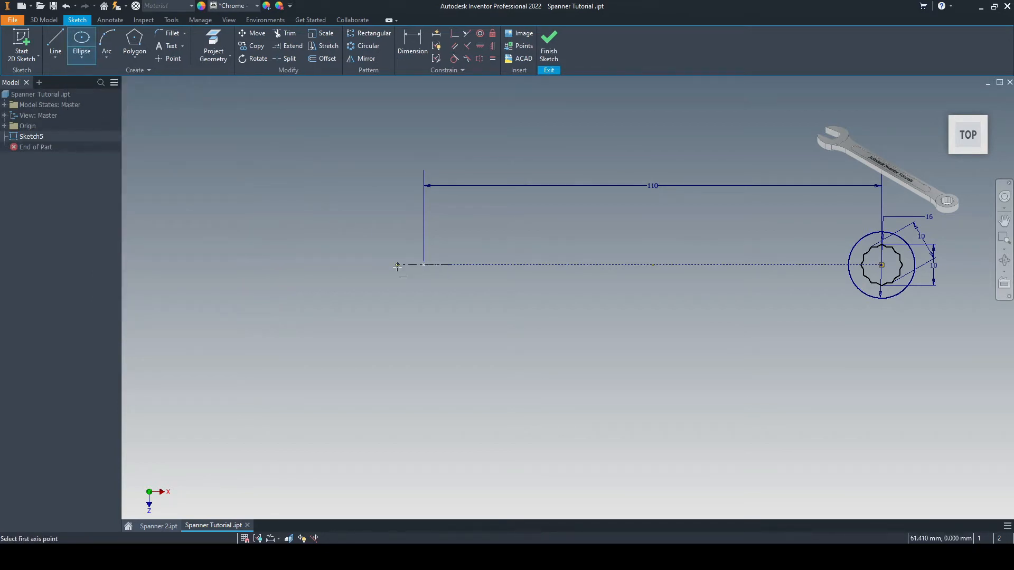
pyautogui.moveTo(380, 197)
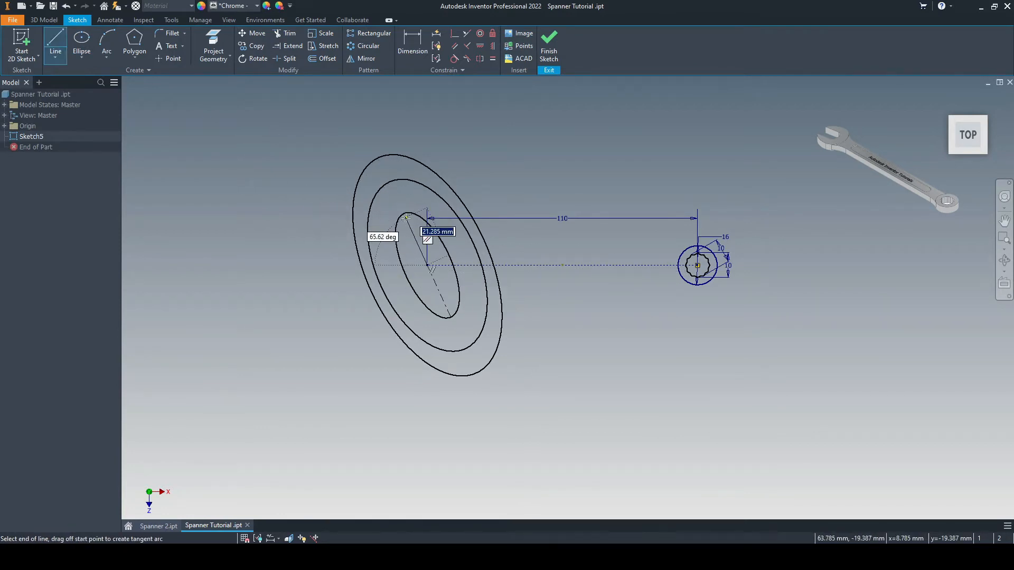
pyautogui.click(427, 265)
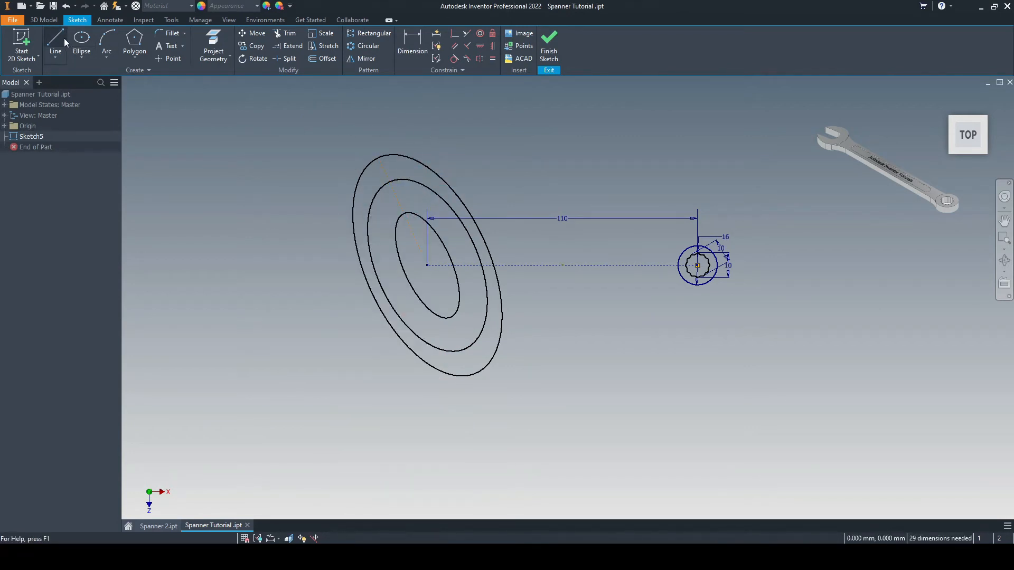
# Add a vertical line at the ellipses' centre for a 10° tilt dimension.
pyautogui.click(55, 42)
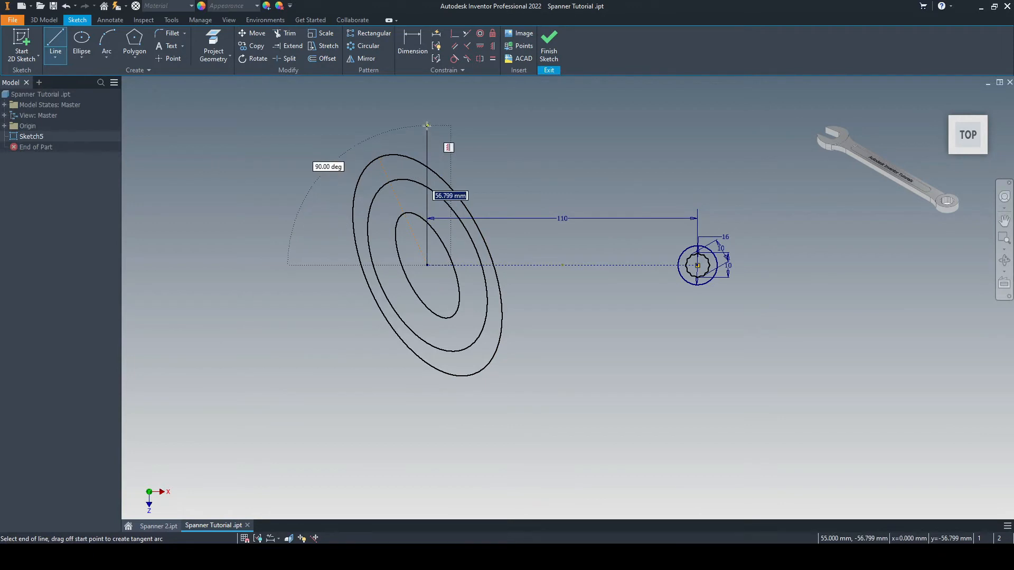
pyautogui.press('Escape')
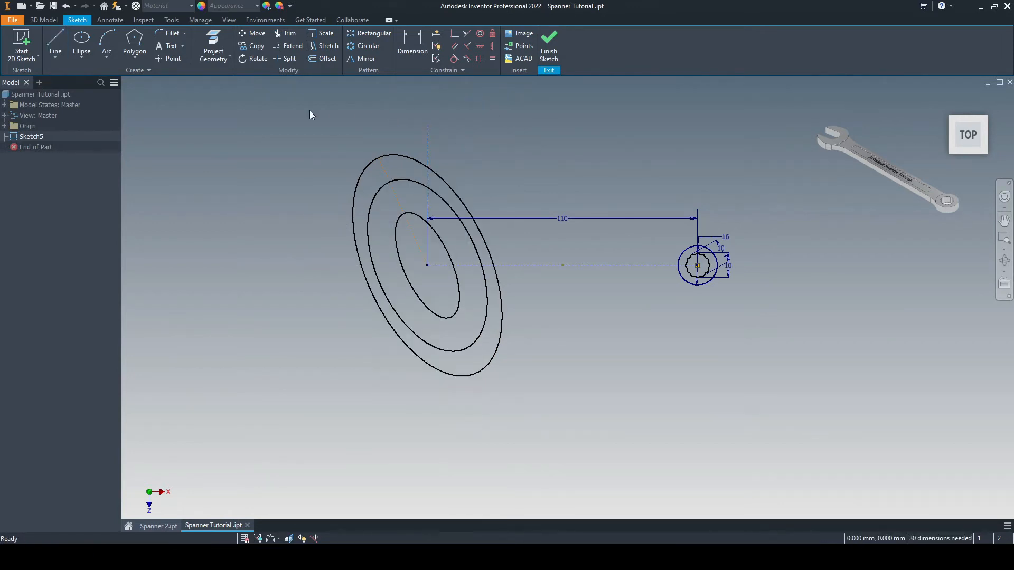
pyautogui.click(412, 45)
pyautogui.write('10')
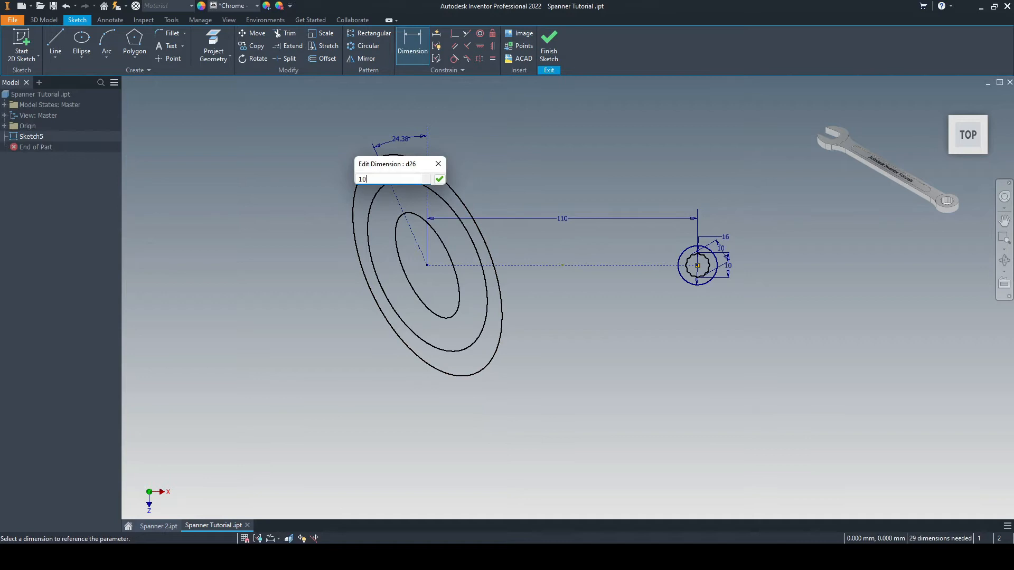
# Confirm the 10° angle and dimension the ellipse axes to 11 and 12.5.
pyautogui.click(439, 179)
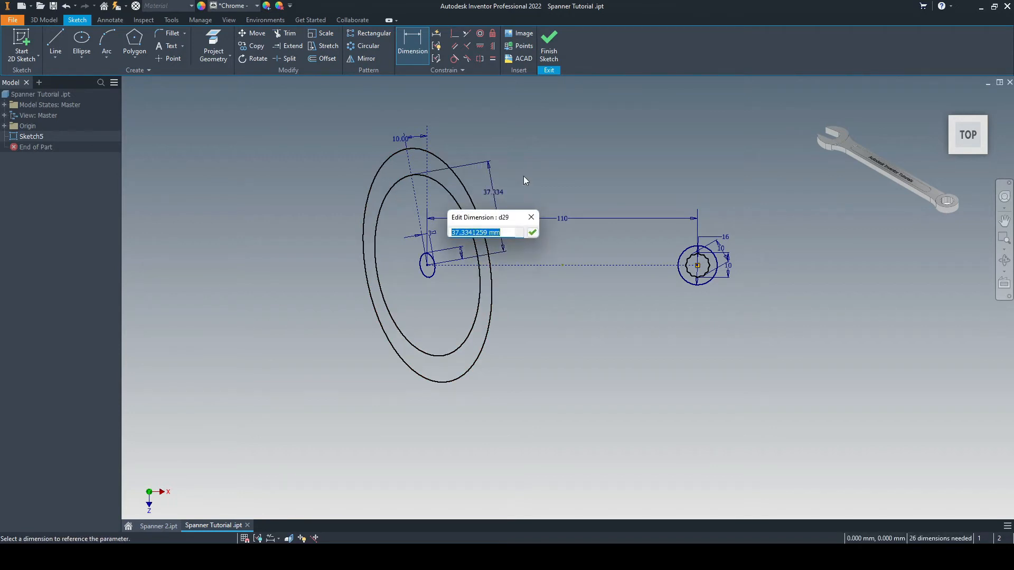
pyautogui.write('11')
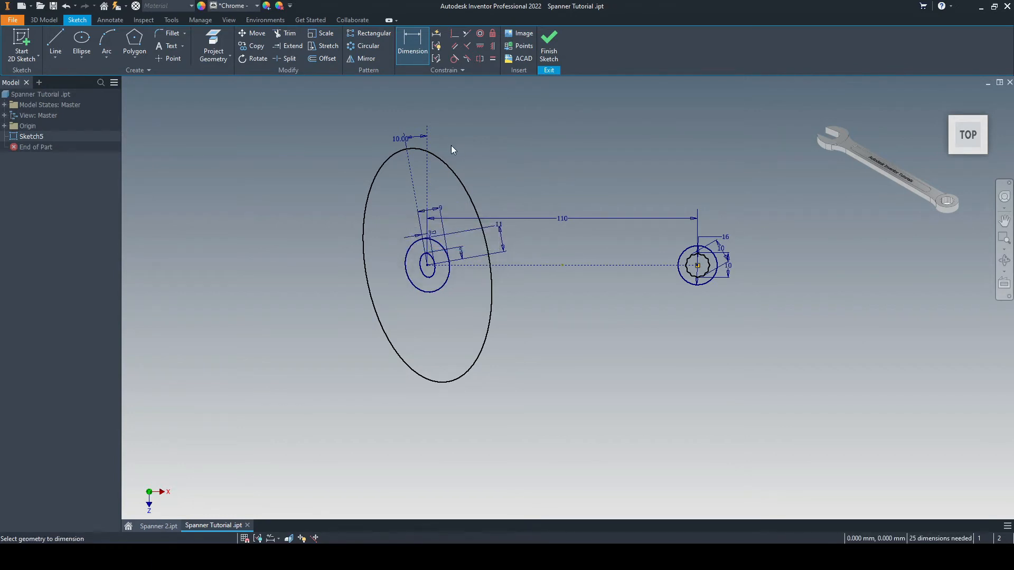
pyautogui.click(475, 149)
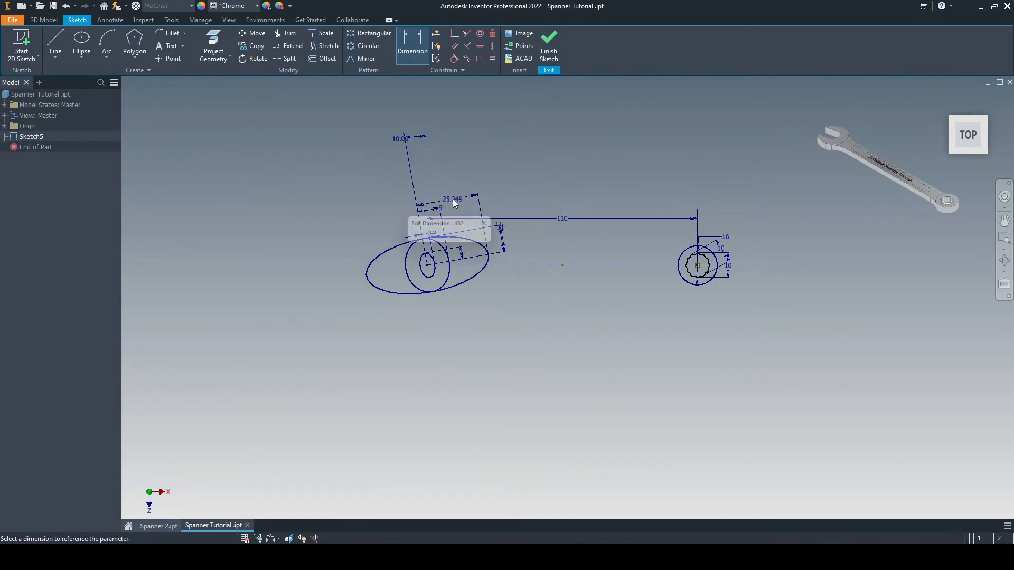
pyautogui.write('12.')
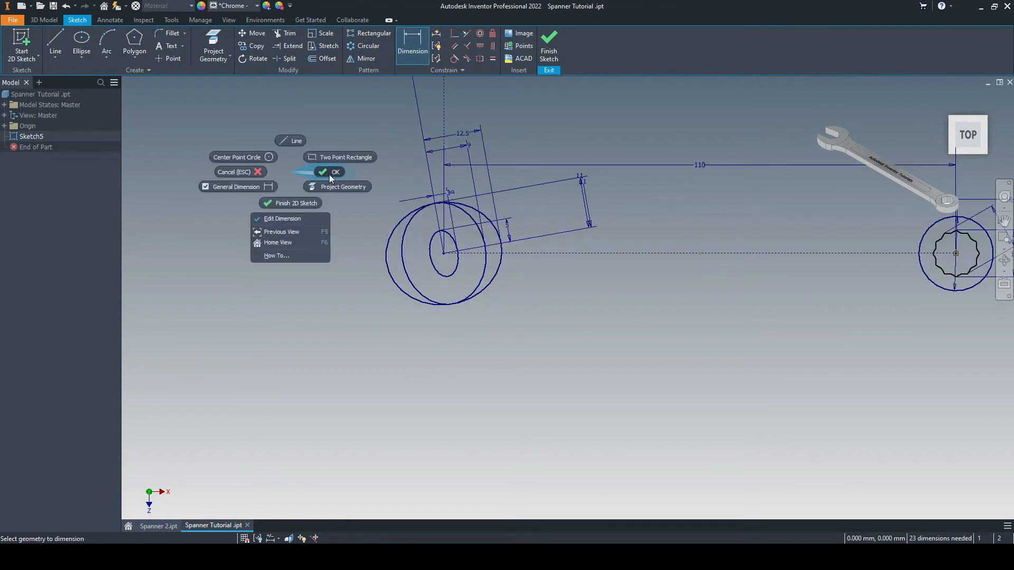
pyautogui.click(335, 171)
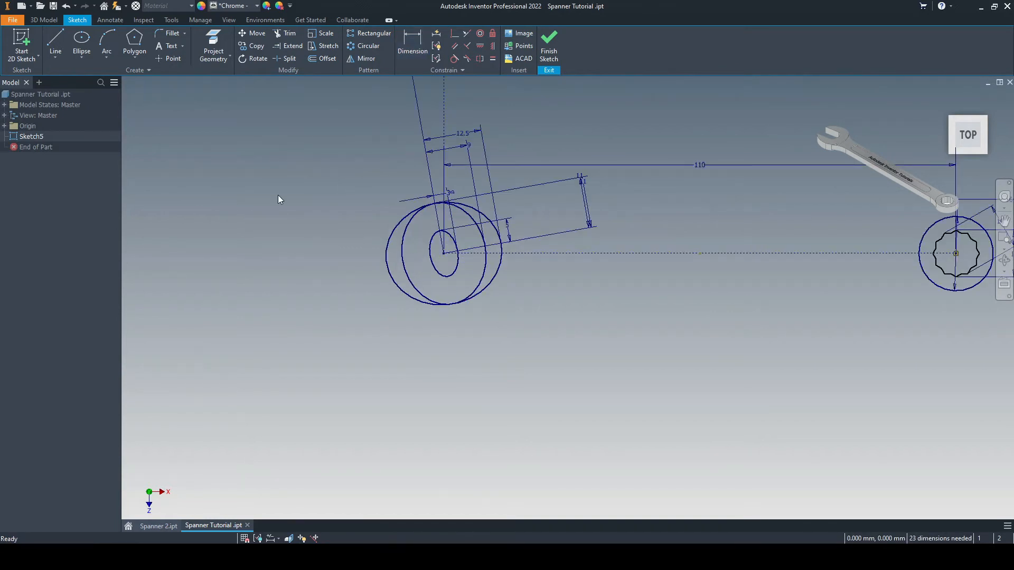
# Draw two parallel jaw lines from the inner ellipse across the open end.
pyautogui.click(55, 42)
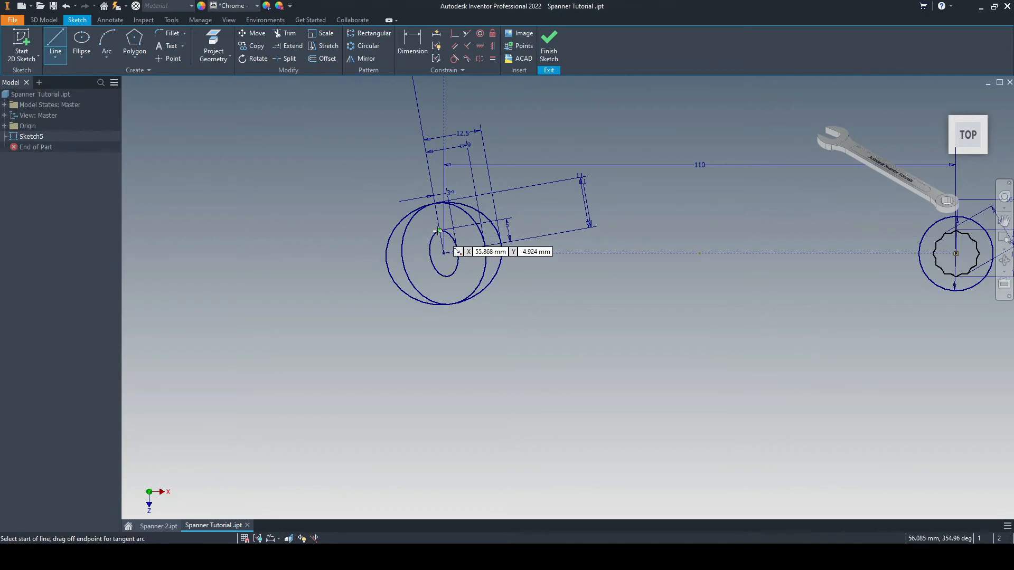
pyautogui.click(439, 231)
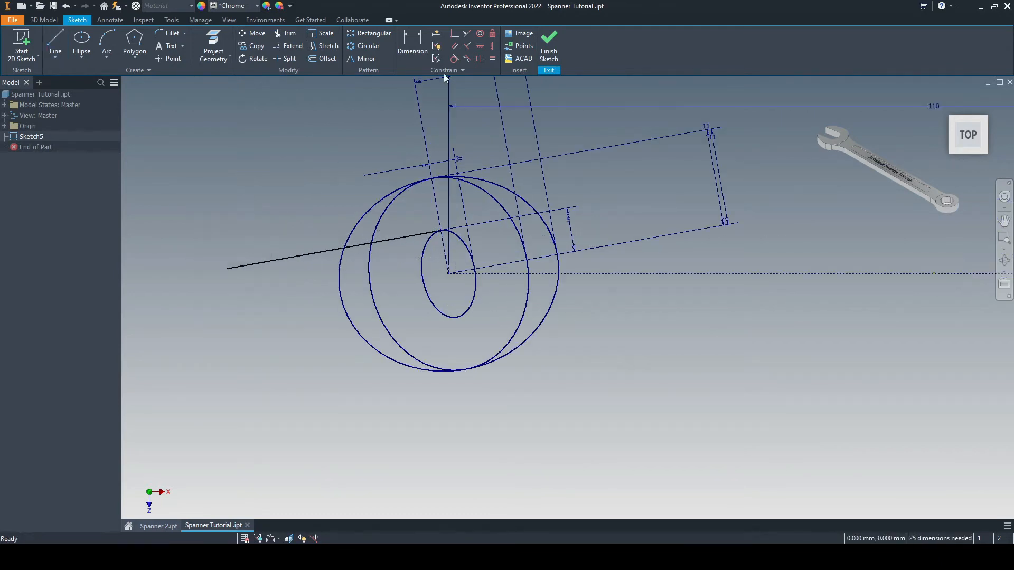
pyautogui.click(323, 255)
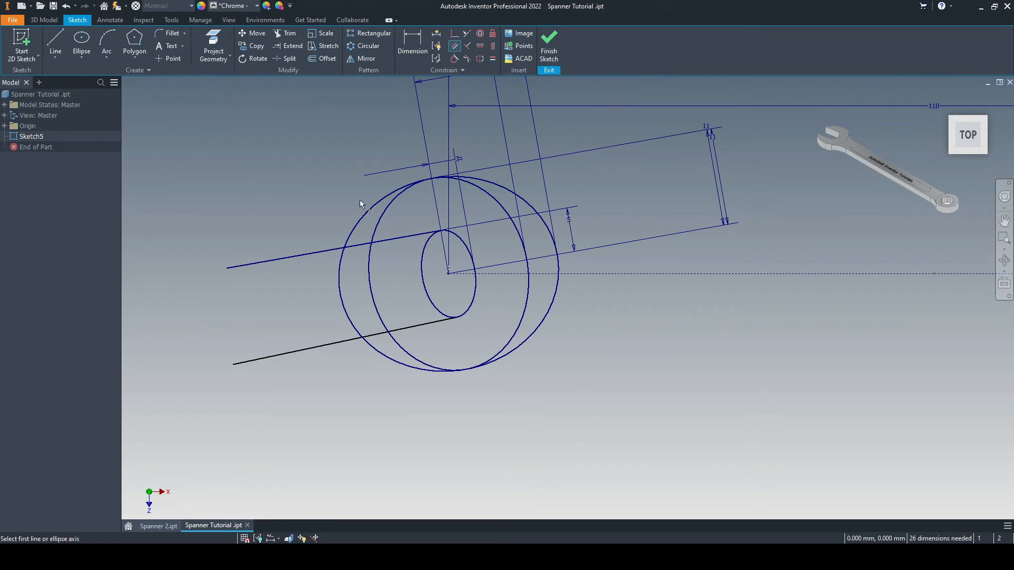
pyautogui.rightClick(360, 202)
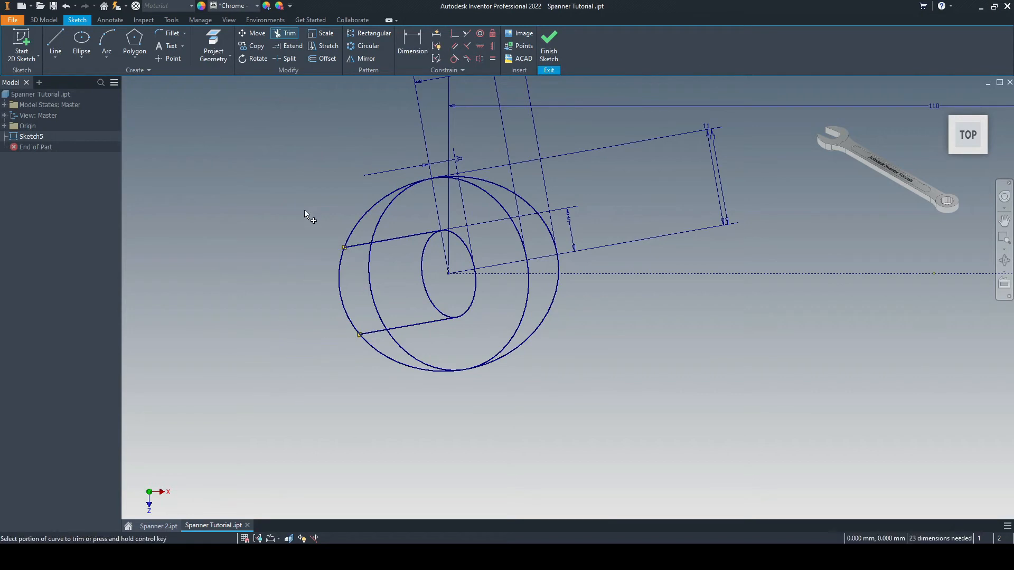
pyautogui.moveTo(340, 300)
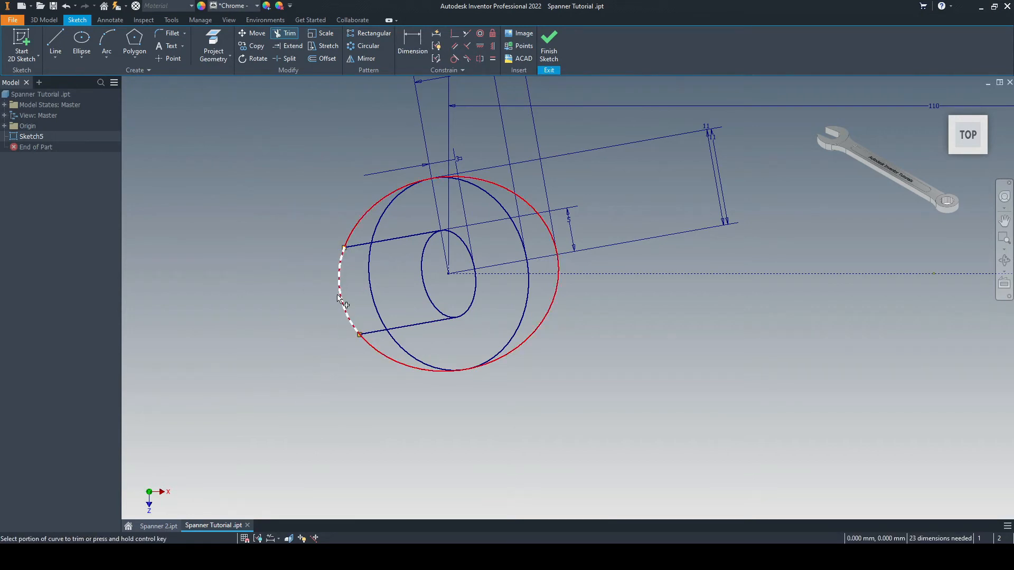
# Trim the outer arc between the jaw lines into a C-shaped head.
pyautogui.click(341, 305)
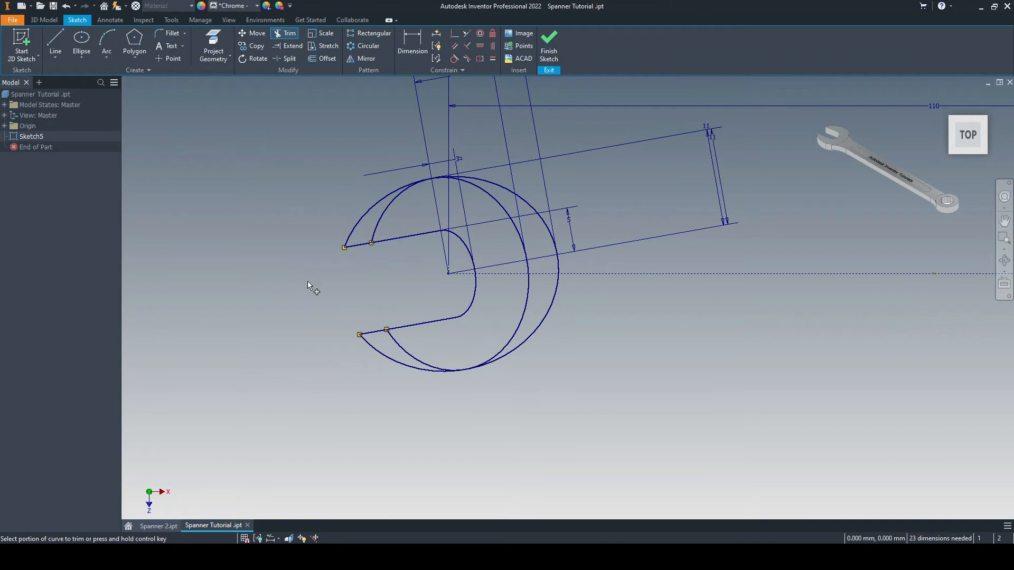
pyautogui.scroll(-3)
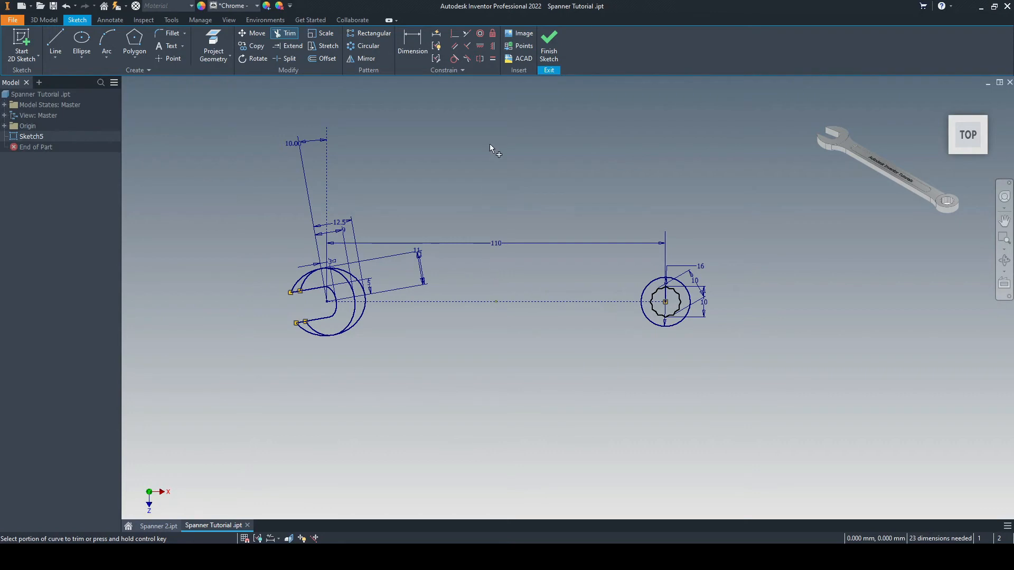
pyautogui.click(43, 19)
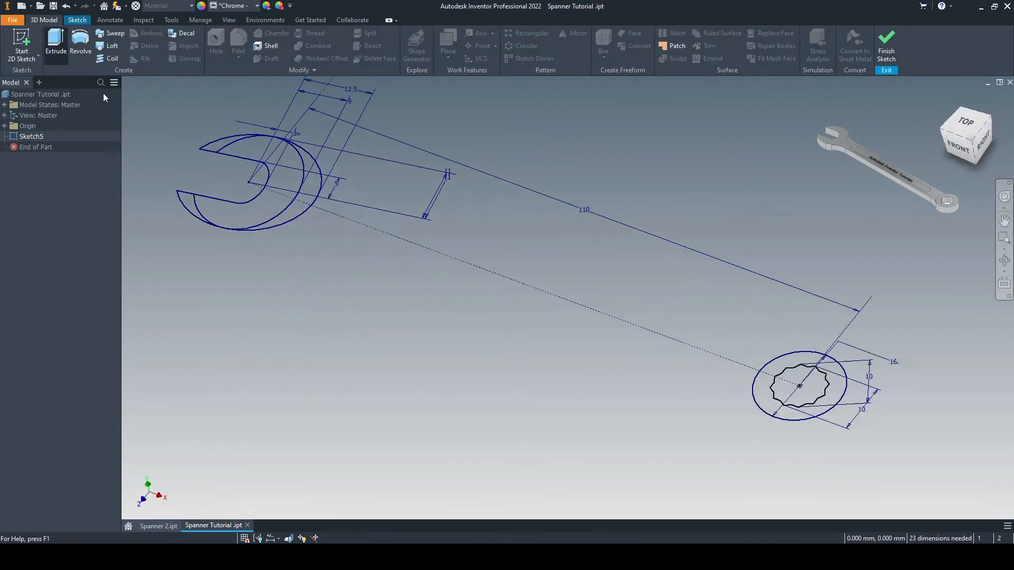
# Extrude both head profiles 5 mm, creating Extrusion4.
pyautogui.click(55, 42)
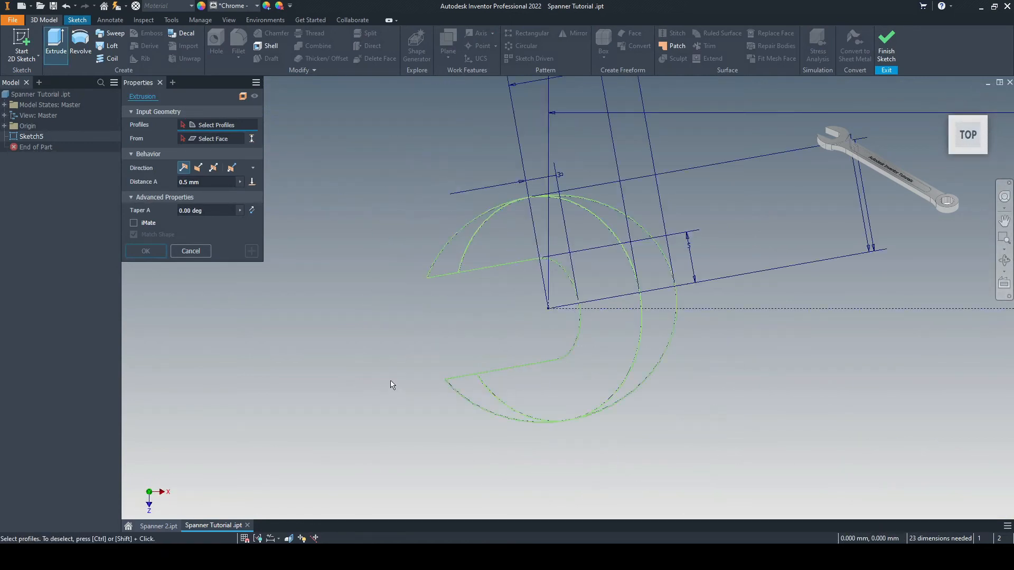
pyautogui.click(438, 225)
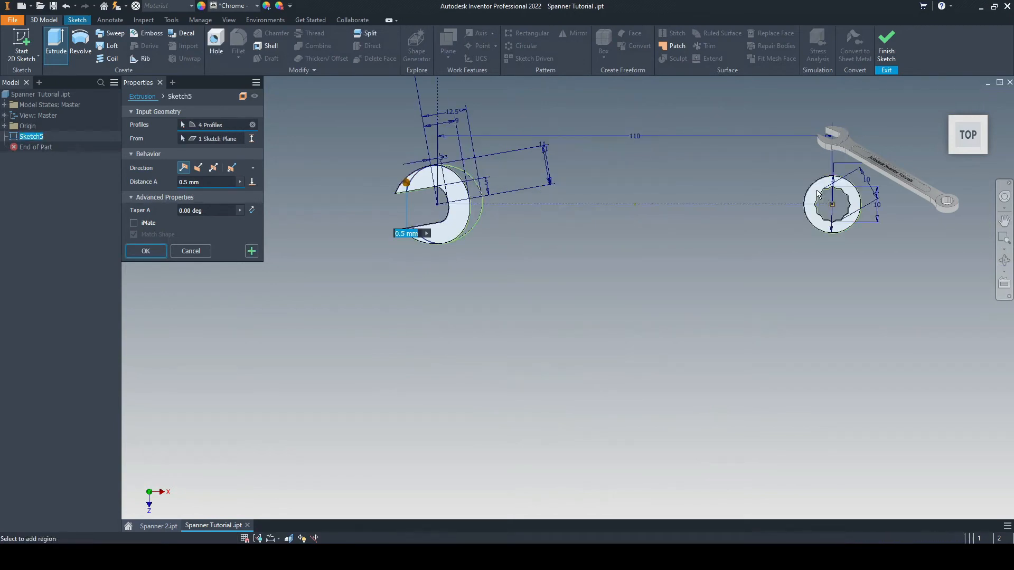
pyautogui.click(207, 181)
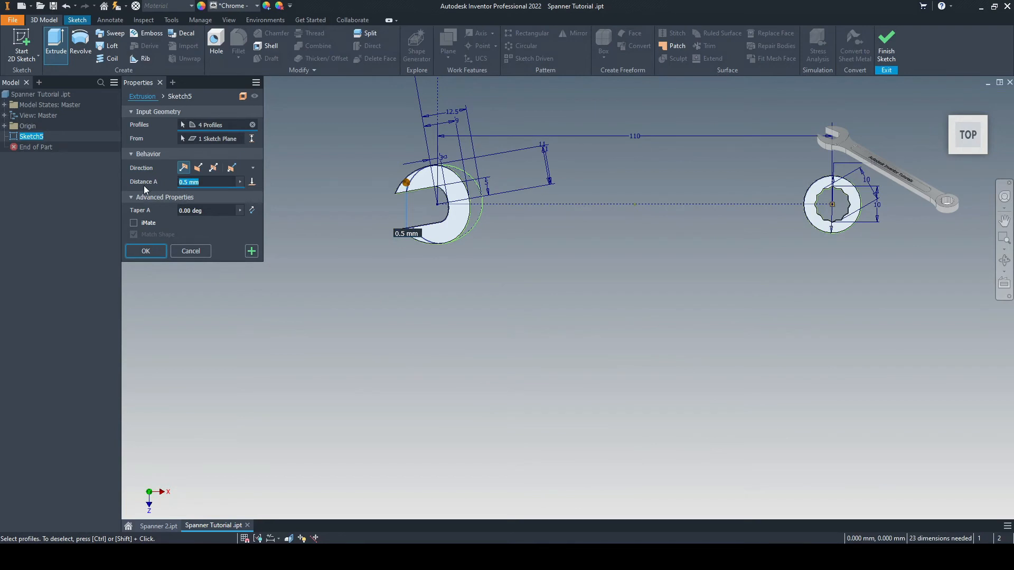
pyautogui.write('5')
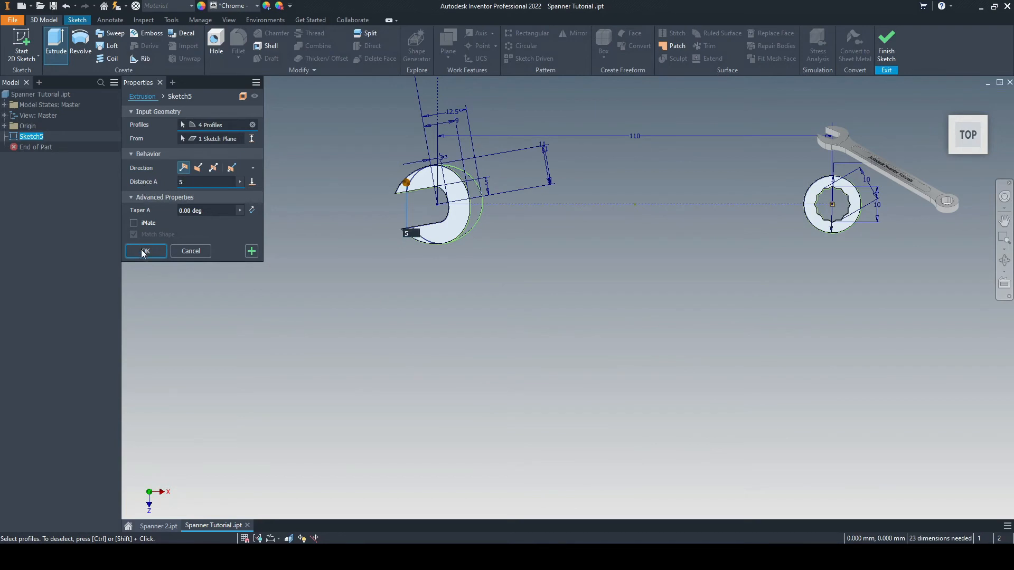
pyautogui.click(144, 251)
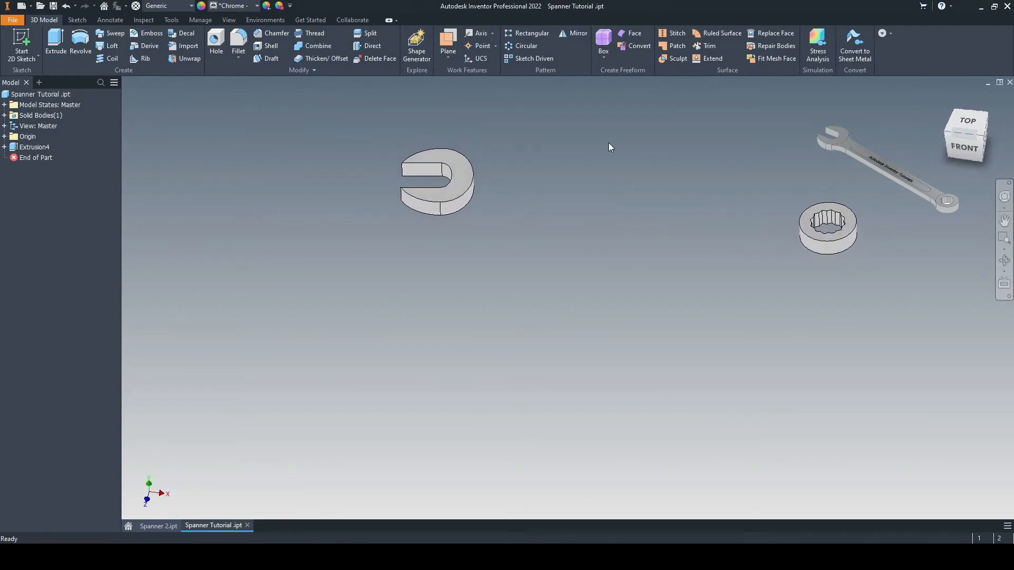
# Open the Plane dropdown to see the work-plane creation options.
pyautogui.click(447, 42)
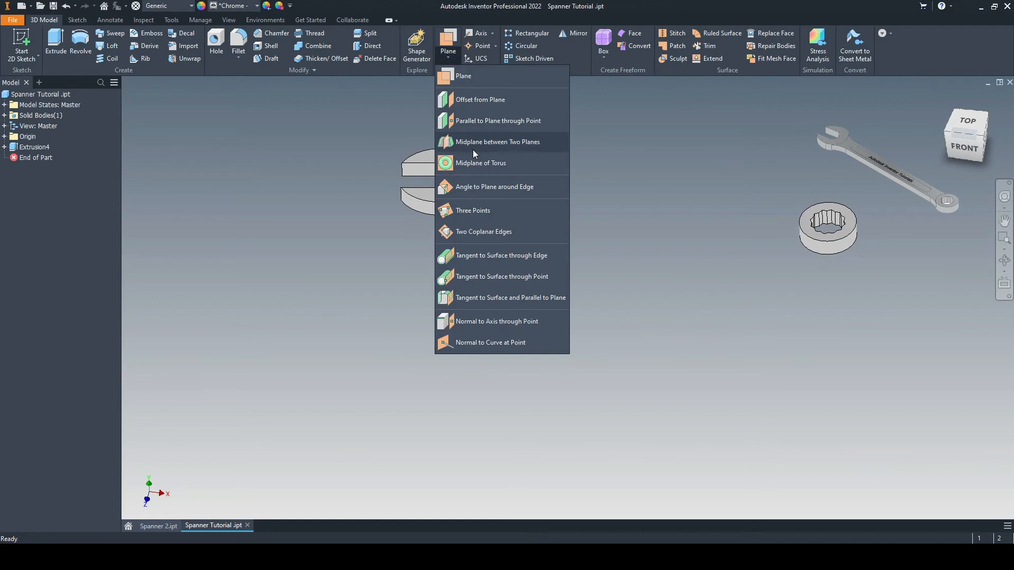
pyautogui.moveTo(479, 145)
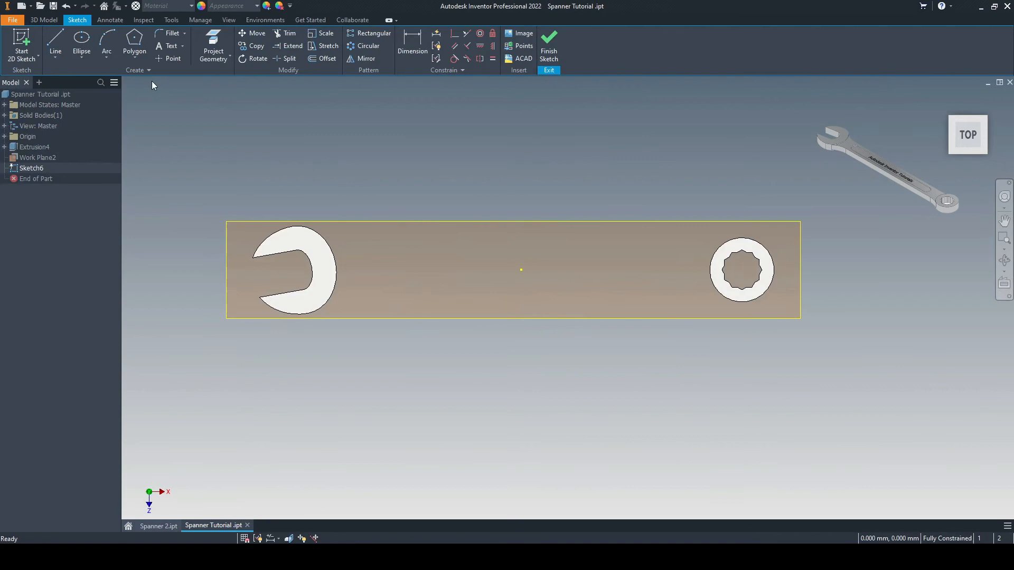
# Constrain the handle rectangle's right edge to the ring-head circle.
pyautogui.click(137, 46)
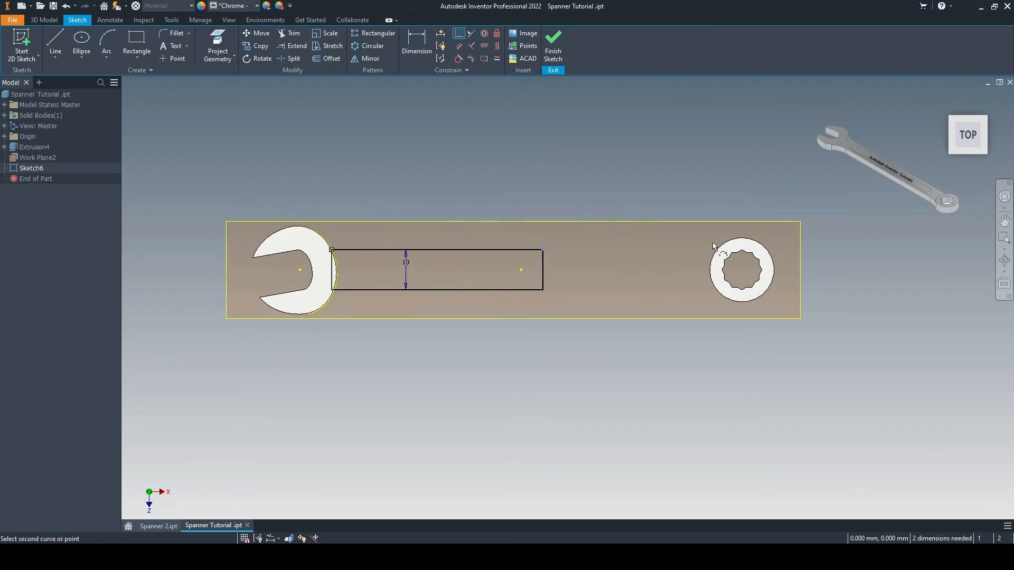
pyautogui.click(714, 247)
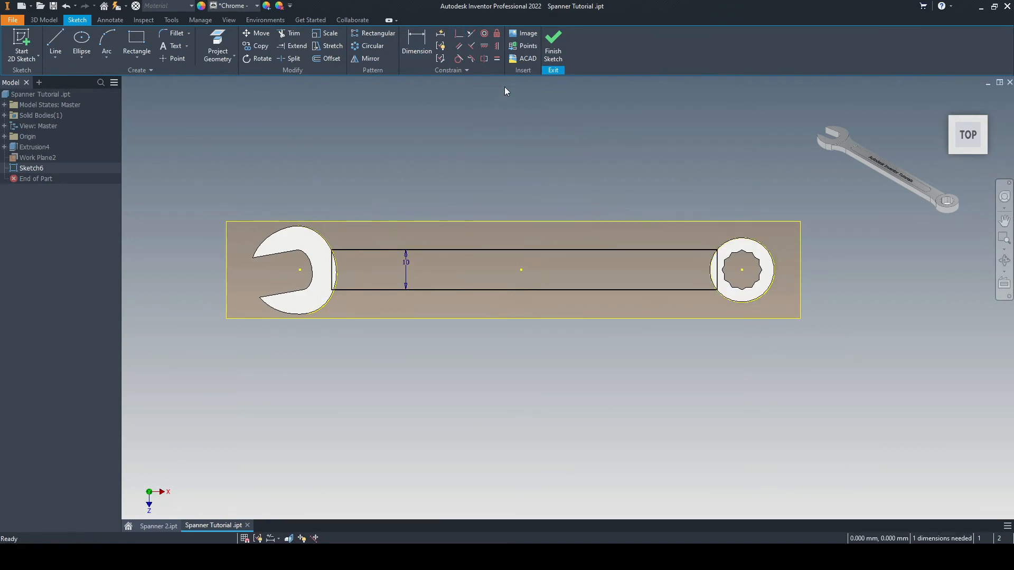
pyautogui.click(43, 20)
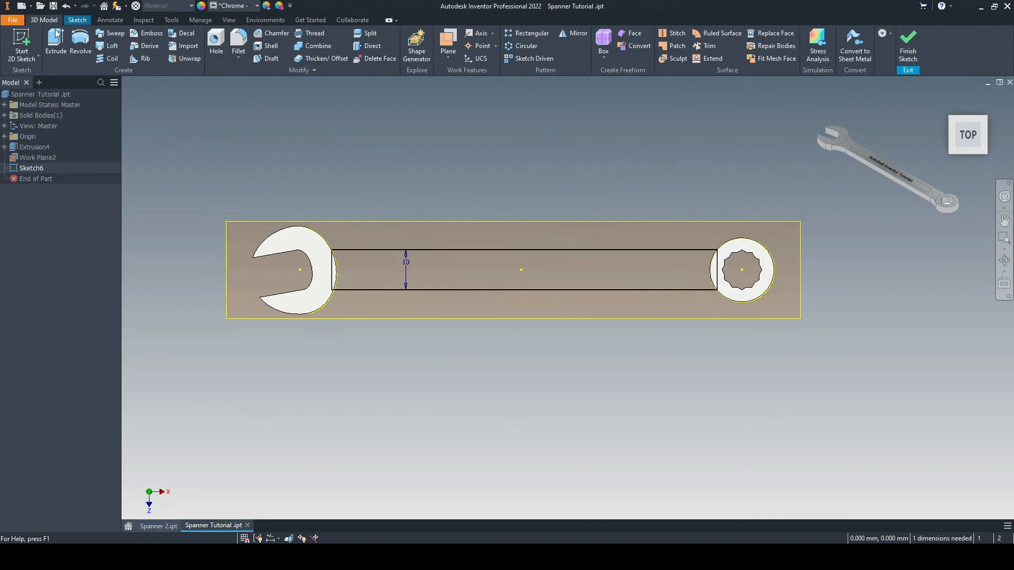
# Extrude the handle profile 4 mm symmetrically, joining both heads as Extrusion5.
pyautogui.click(56, 45)
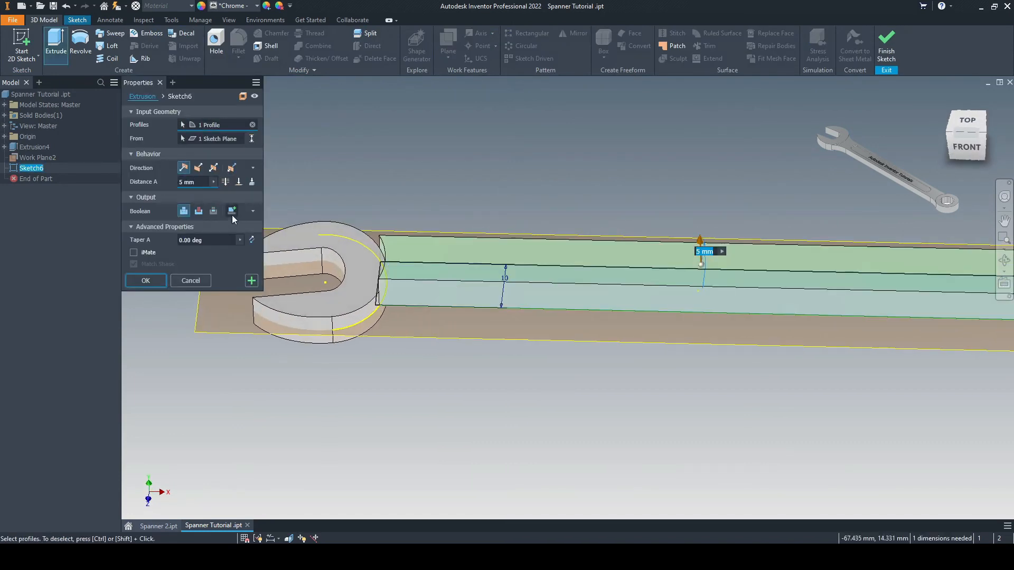
pyautogui.moveTo(213, 167)
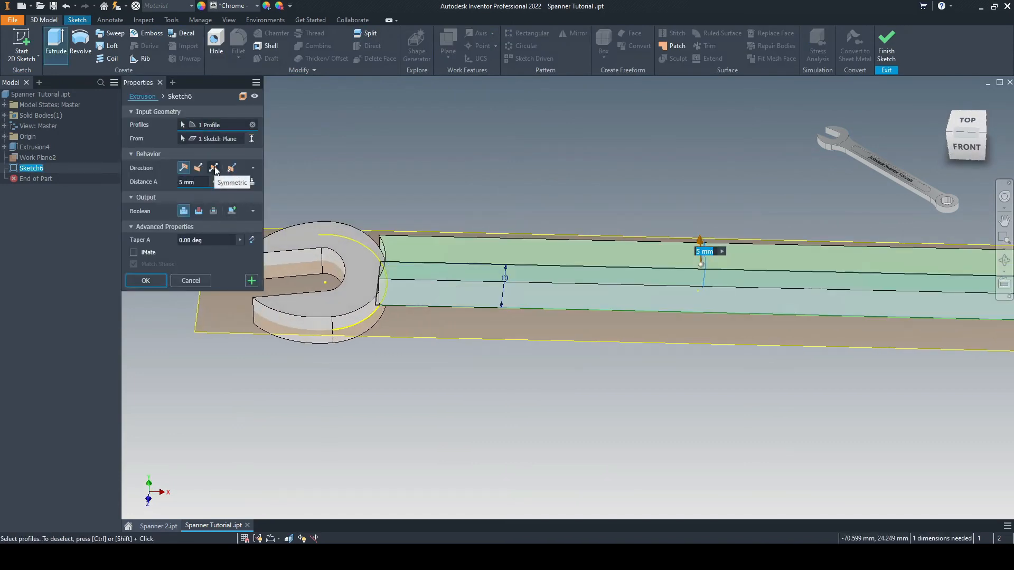
pyautogui.click(213, 168)
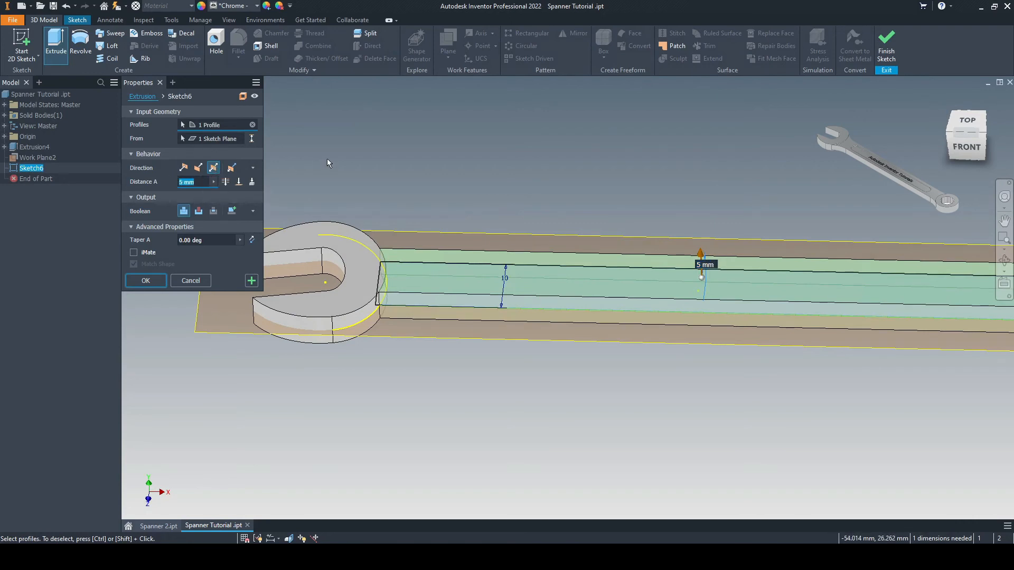
pyautogui.write('4')
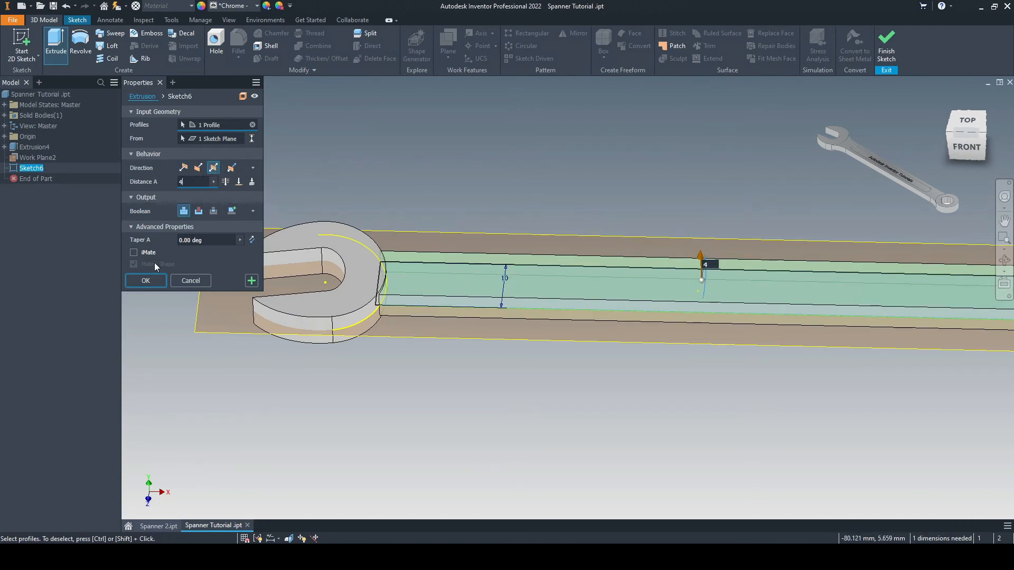
pyautogui.click(145, 280)
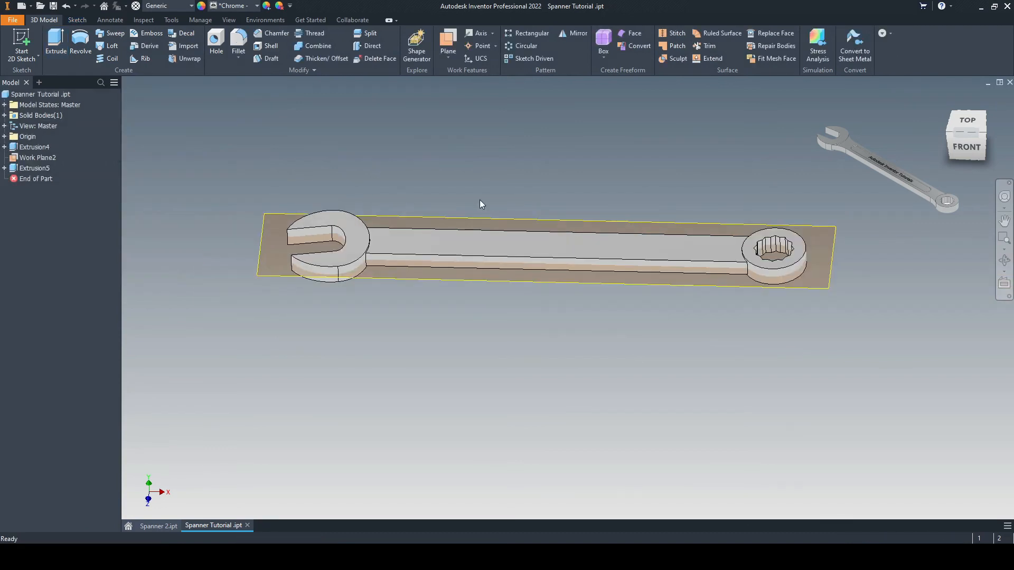
pyautogui.click(238, 47)
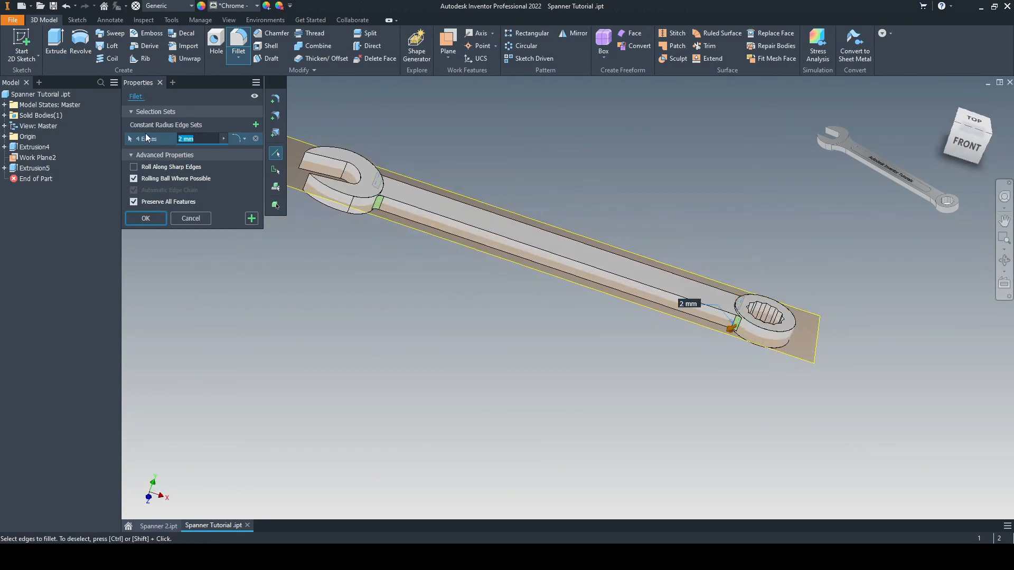
# Apply 15 mm fillets to the four handle-to-head edges.
pyautogui.write('15')
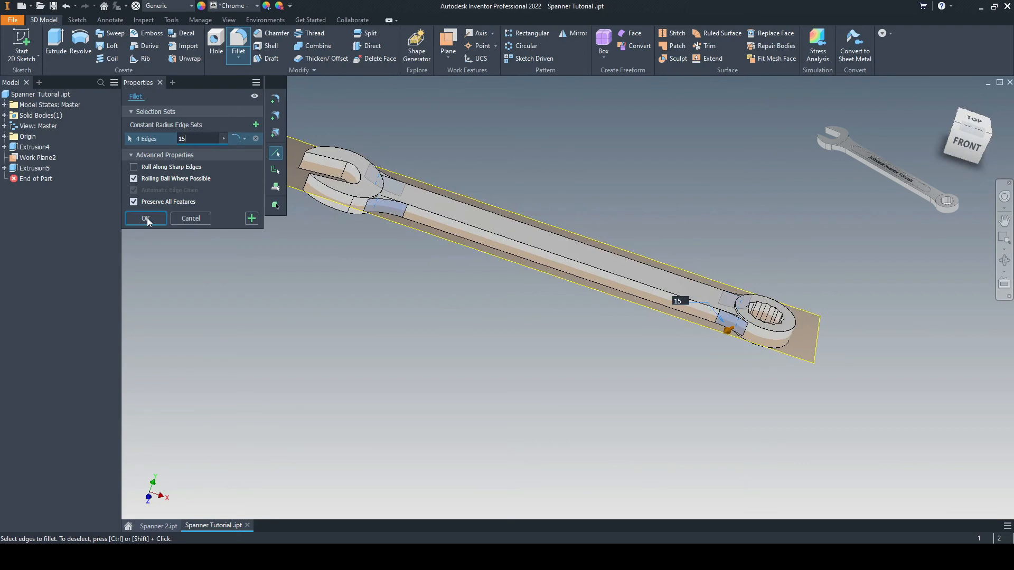
pyautogui.click(146, 218)
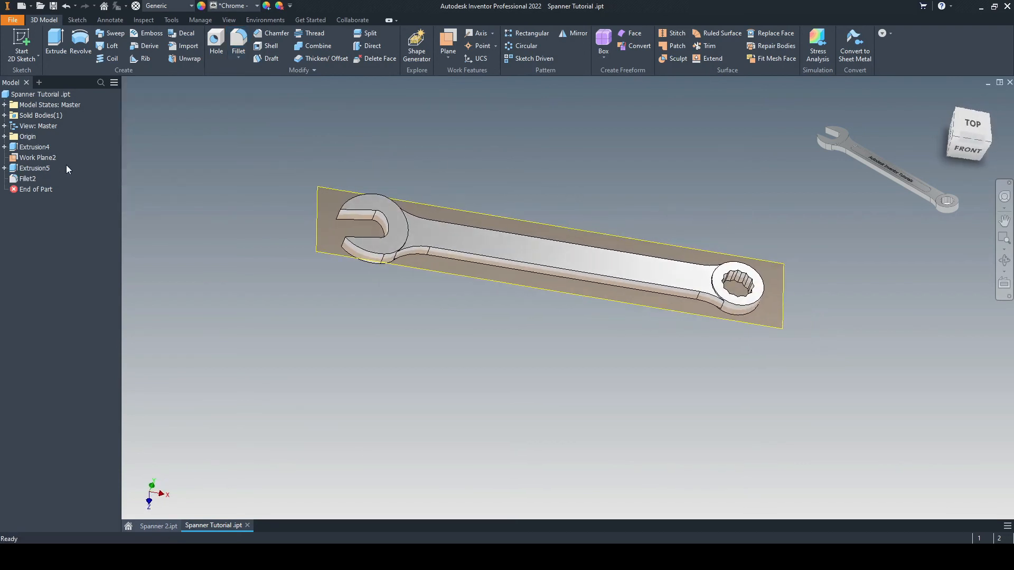
pyautogui.click(440, 168)
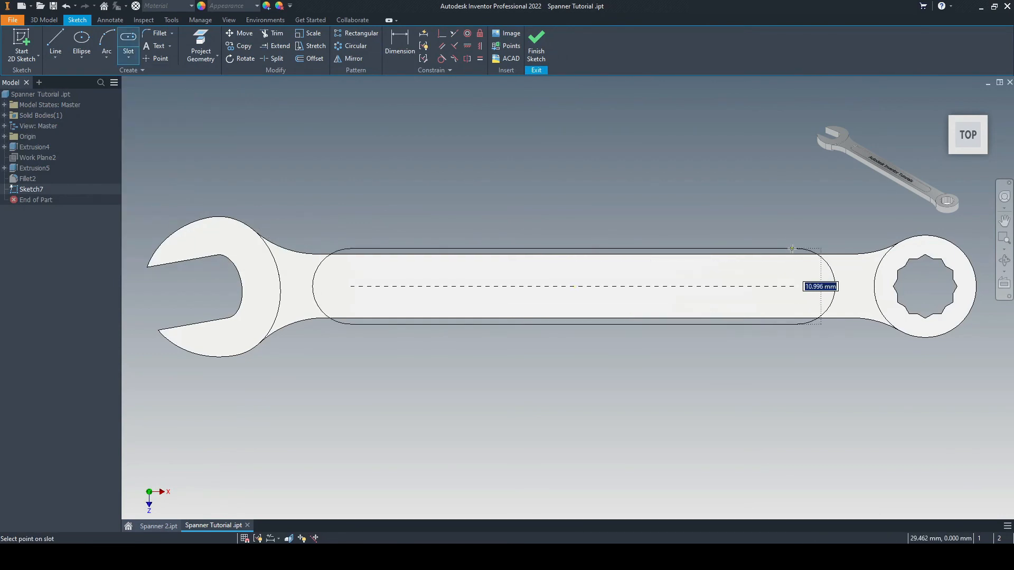
# Drag out the slot's width along the handle's top face.
pyautogui.moveTo(790, 249); pyautogui.dragTo(802, 228)
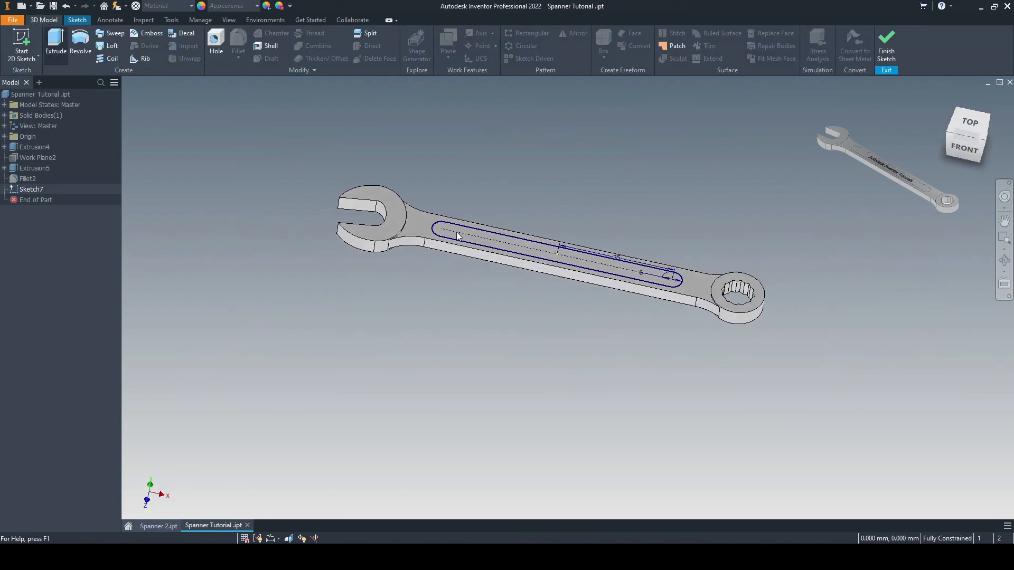
# Extrude-cut the slot profile 0.5 mm into the handle.
pyautogui.click(55, 48)
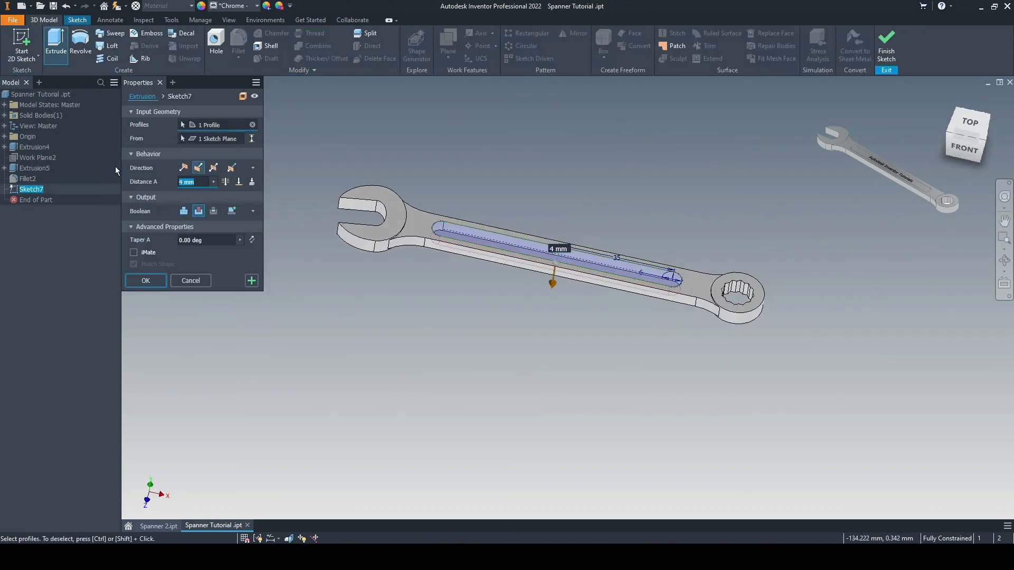
pyautogui.write('0.5')
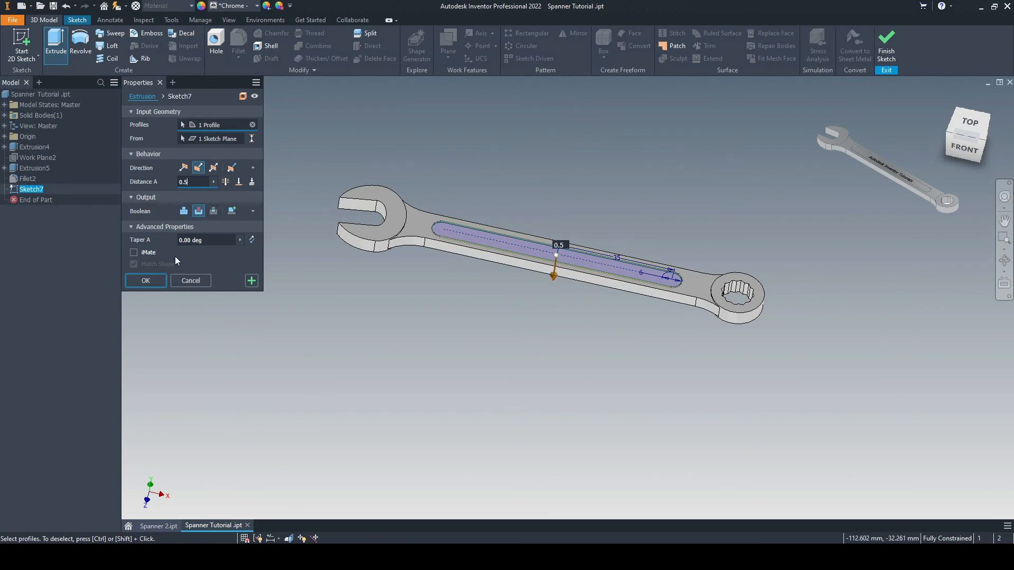
pyautogui.click(144, 280)
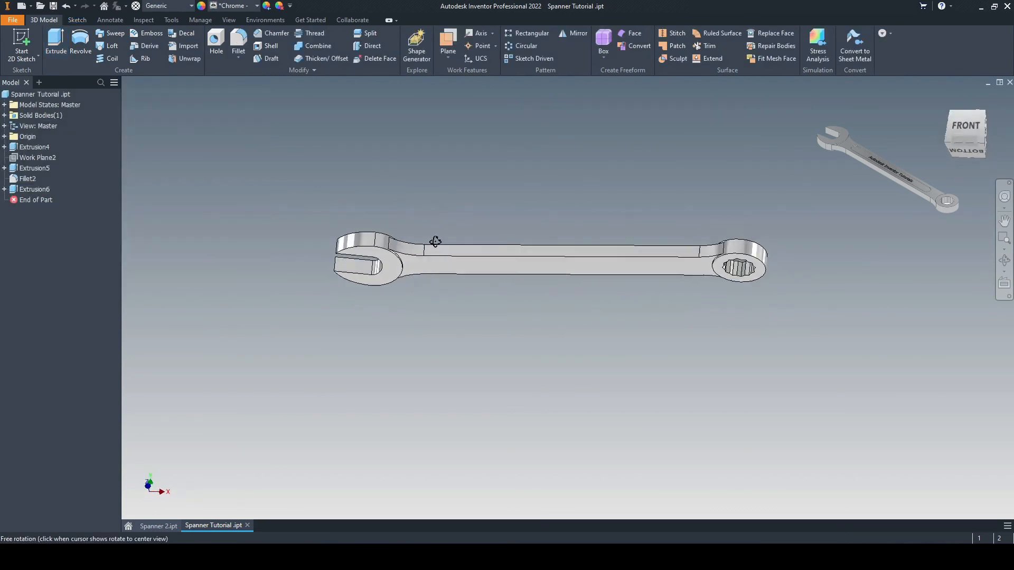
pyautogui.moveTo(574, 32)
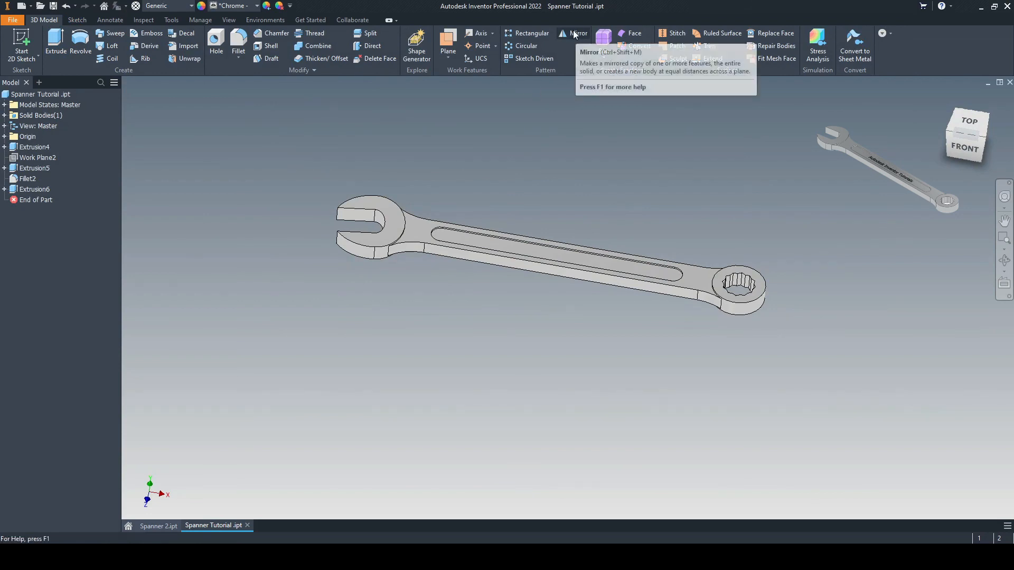
# Mirror Extrusion6 across Work Plane2 onto the handle's underside.
pyautogui.click(579, 33)
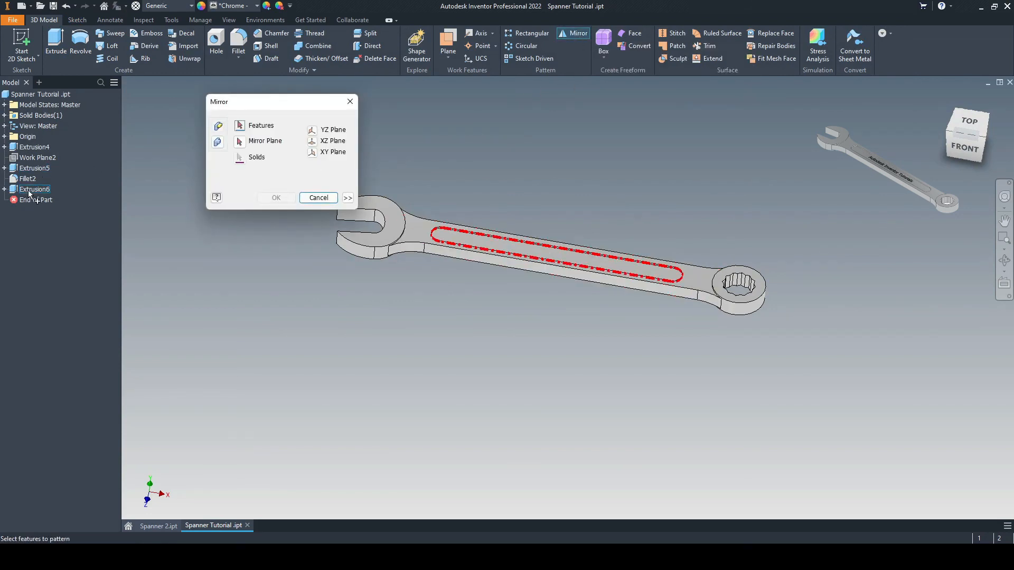
pyautogui.click(34, 189)
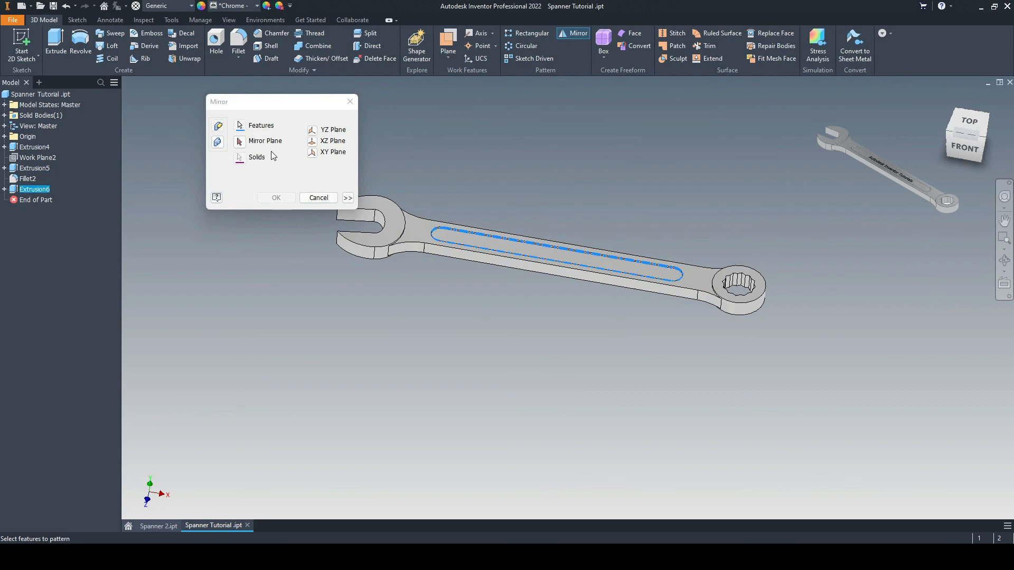
pyautogui.click(37, 158)
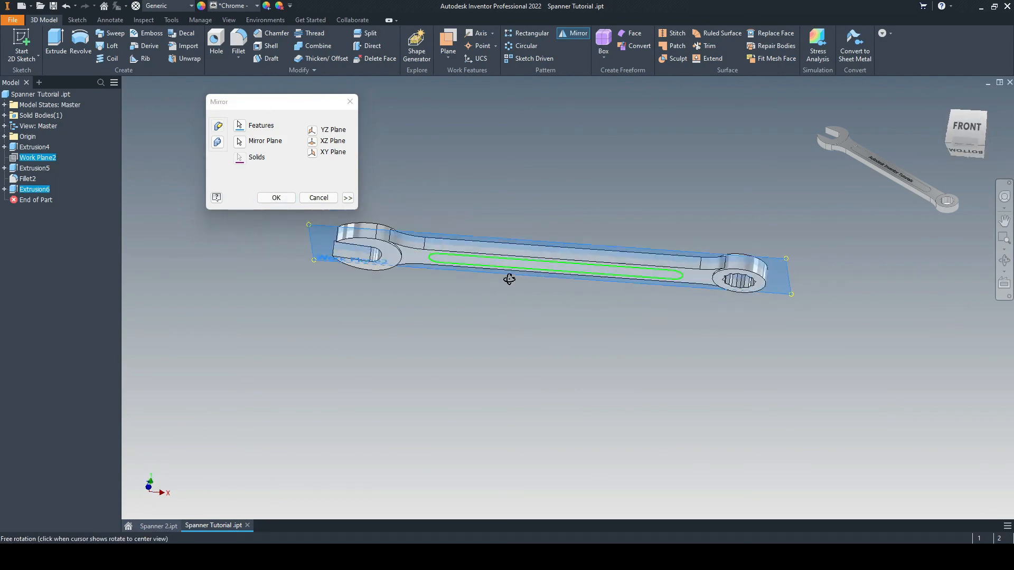
pyautogui.click(276, 198)
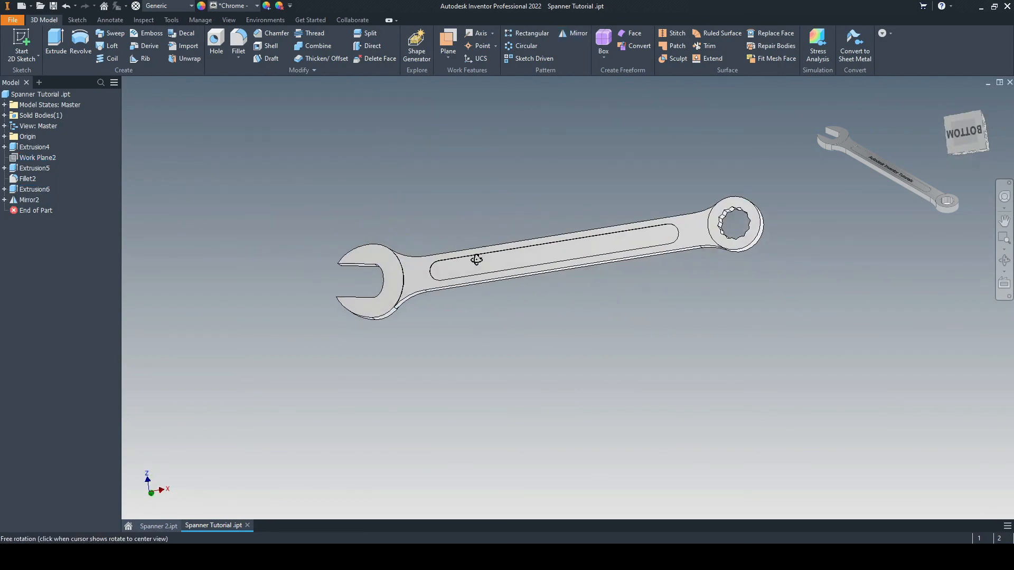